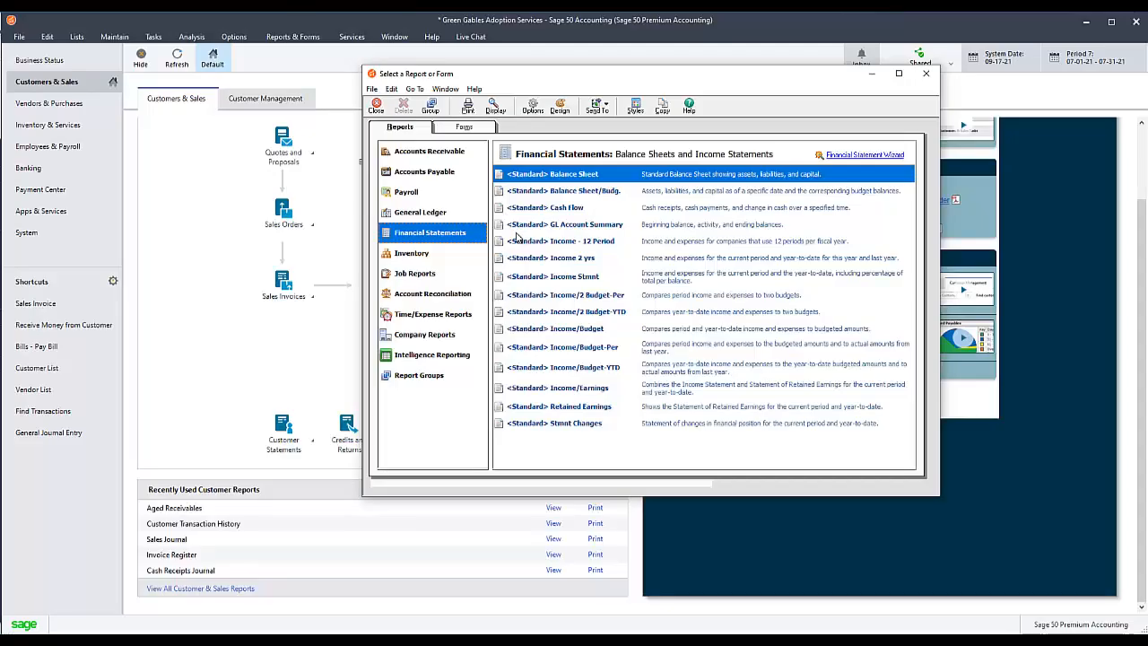
pyautogui.moveTo(889, 139)
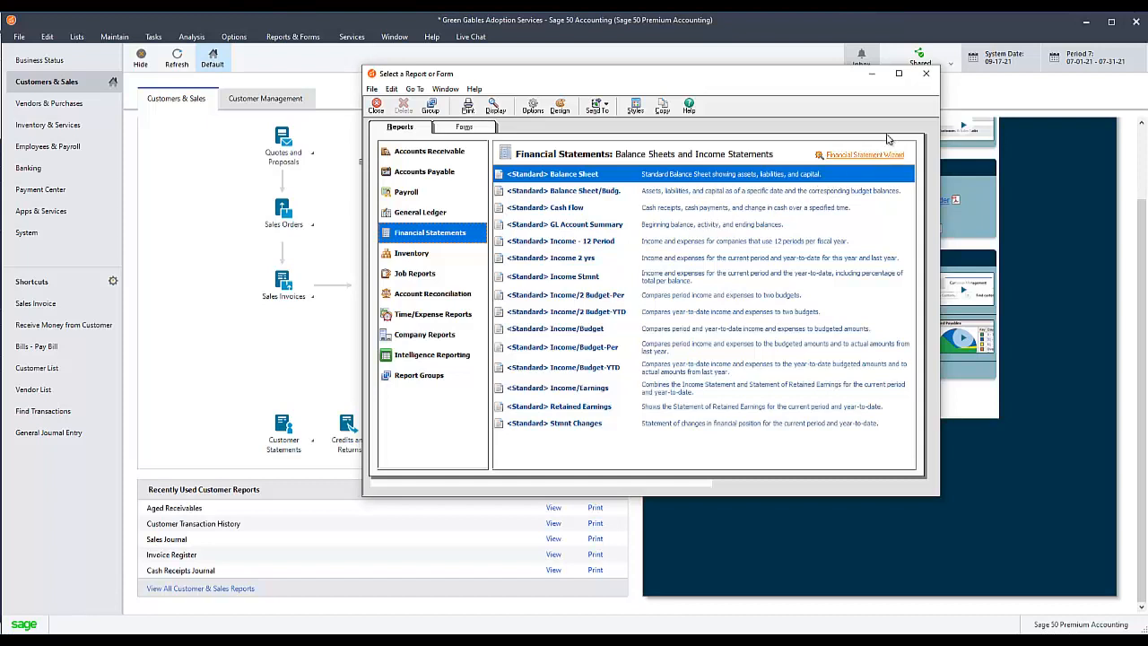
pyautogui.moveTo(925, 74)
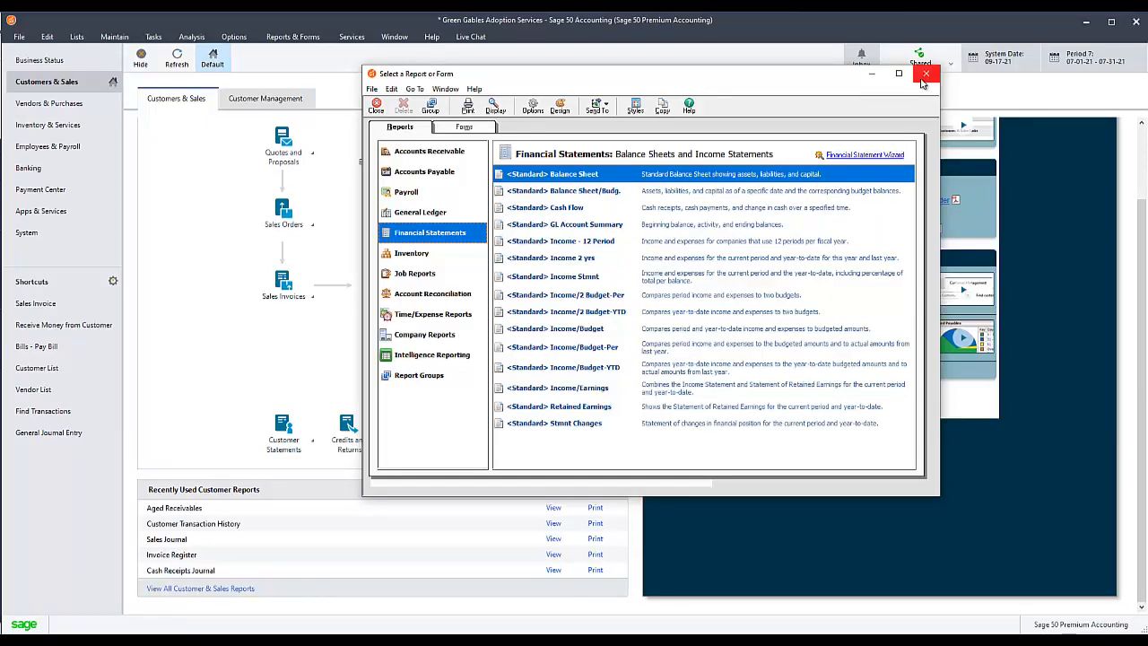
# - Close the Select a Report or Form window and return to the Customers & Sales center
pyautogui.click(926, 73)
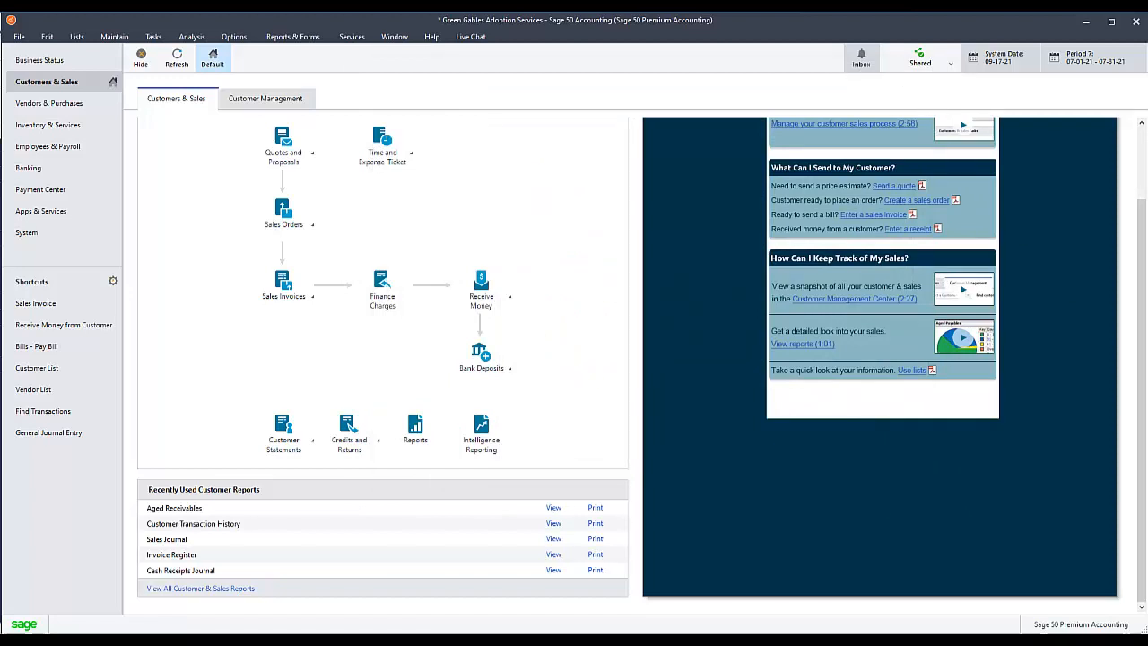
pyautogui.click(919, 55)
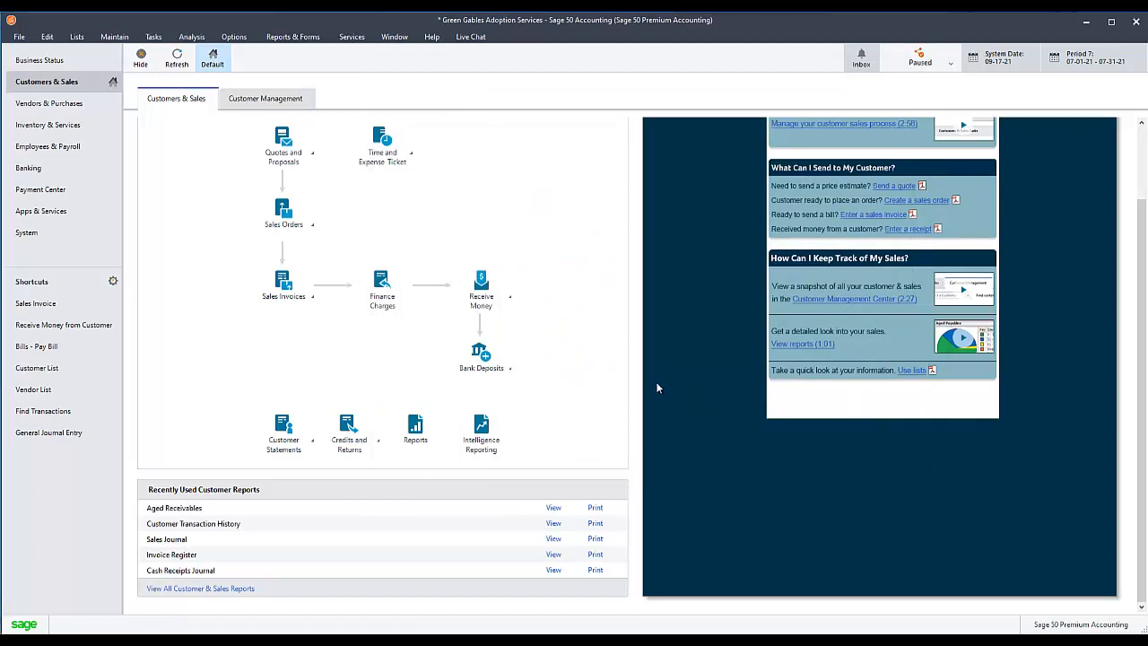
# - Copy the data directory path from Maintain > Company Information, then cancel without changes
pyautogui.click(114, 36)
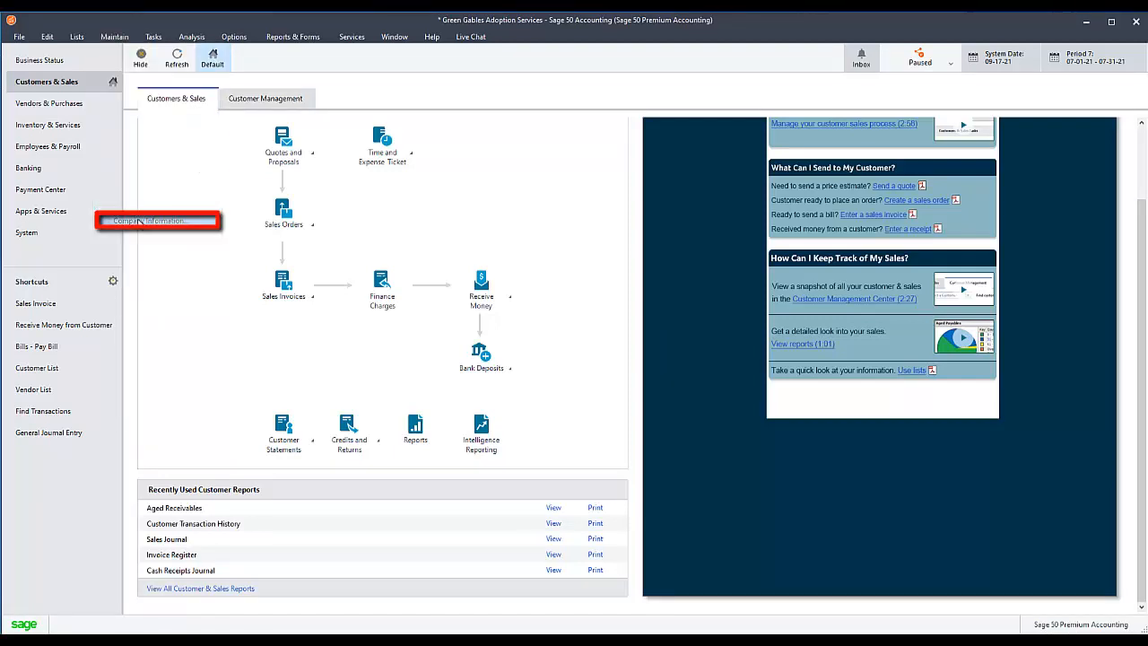
pyautogui.click(157, 220)
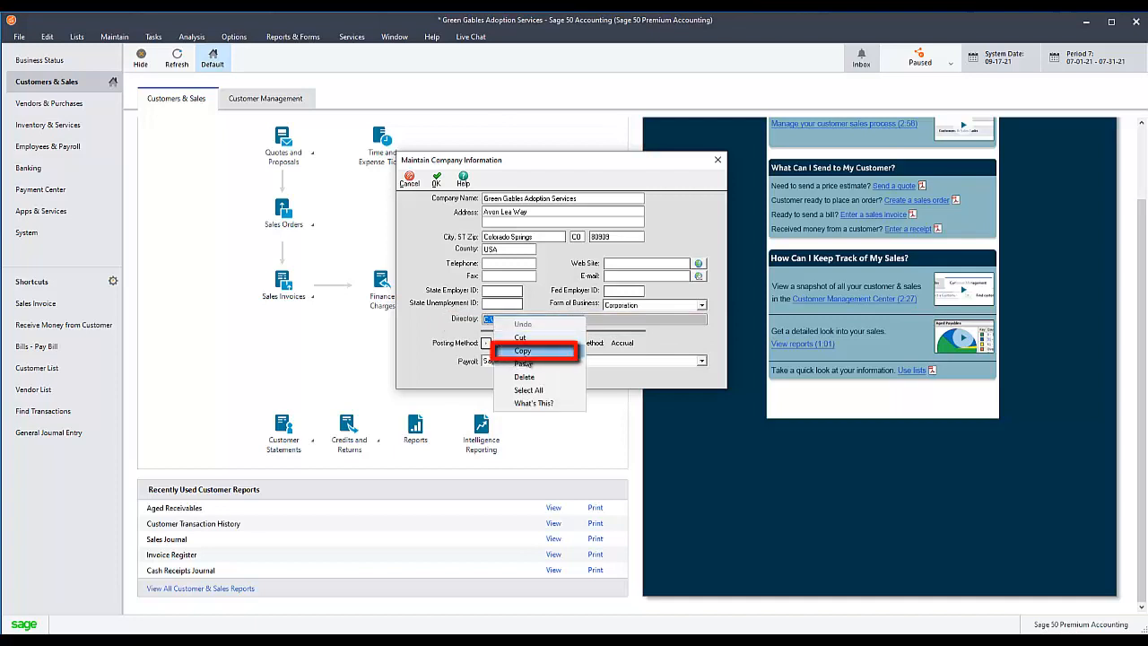
pyautogui.click(523, 363)
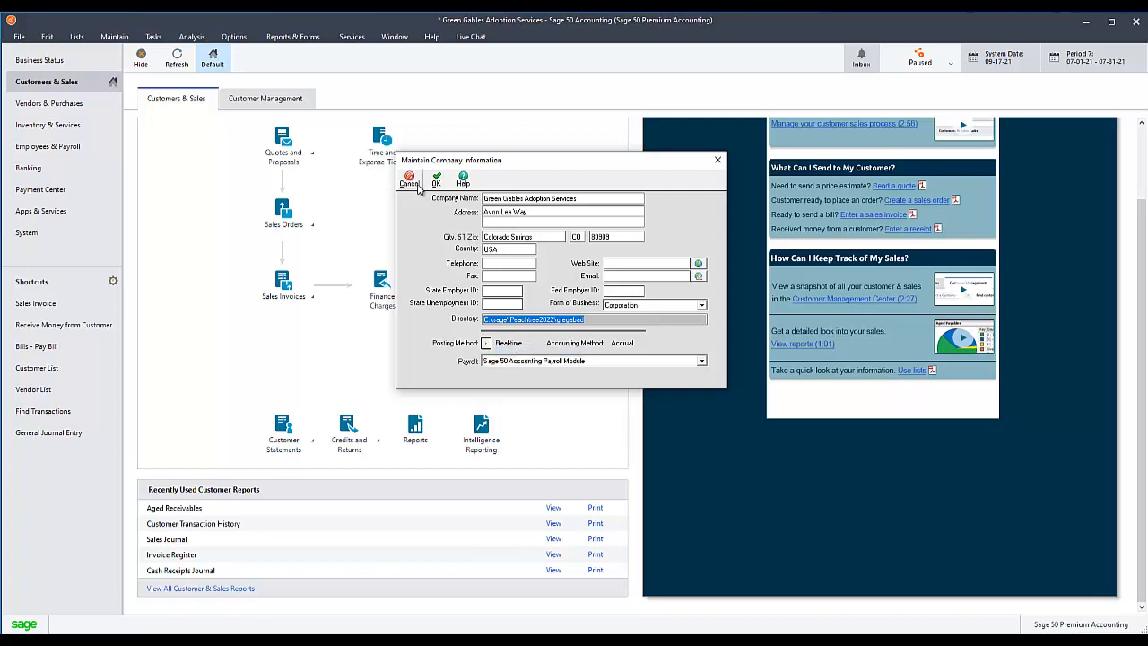
pyautogui.click(410, 179)
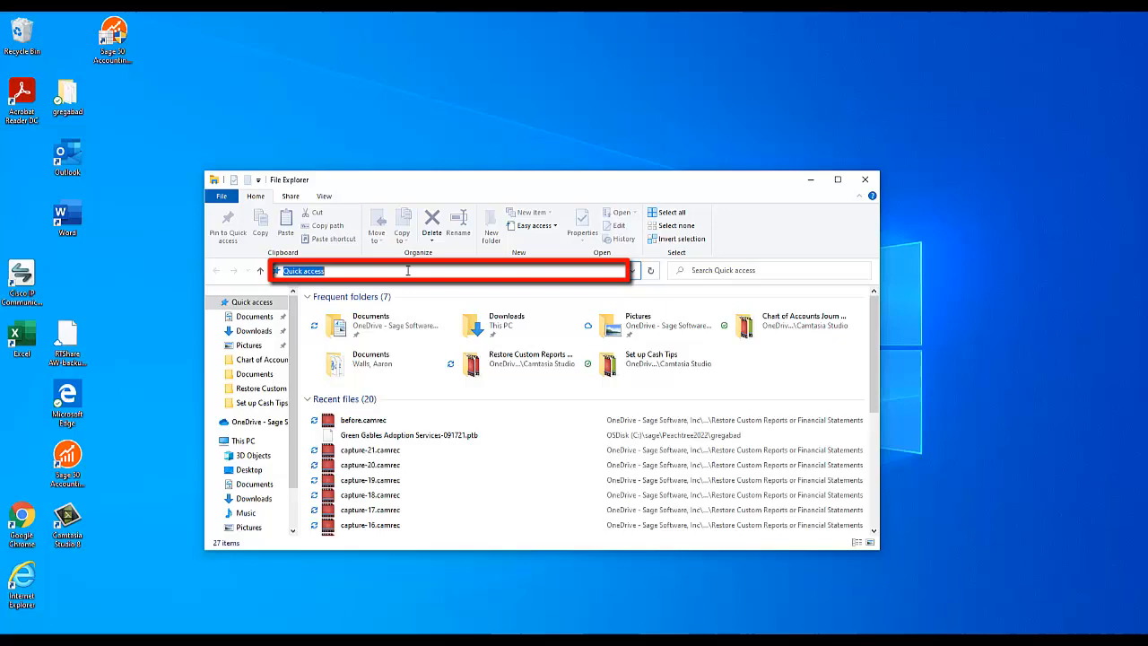
# - Navigate to C:\sage\Peachtree2022\gregabad and scroll to REPORT.DAT
pyautogui.write('C:\\sage\\Peachtree2022\\gregabad')
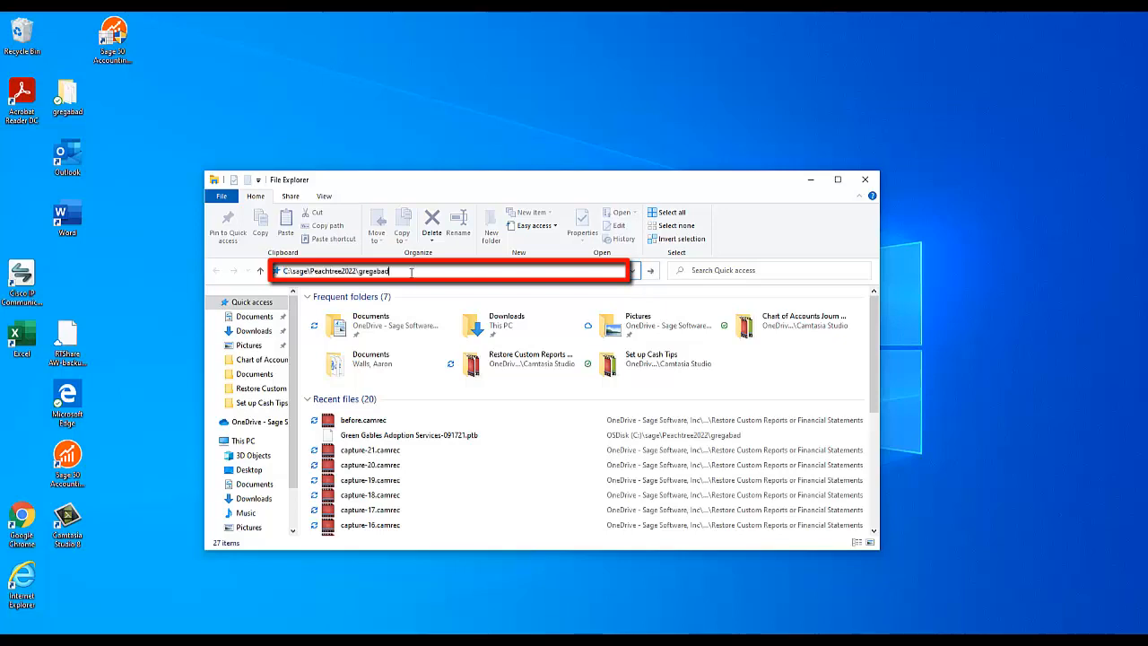
pyautogui.press('Return')
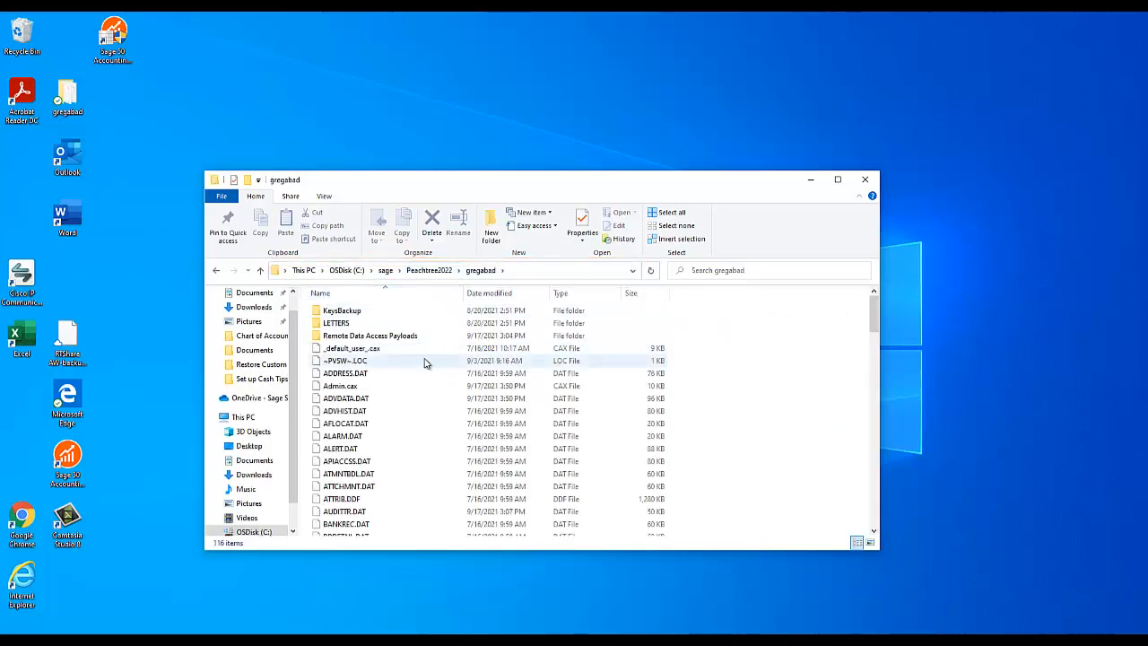
pyautogui.scroll(-3)
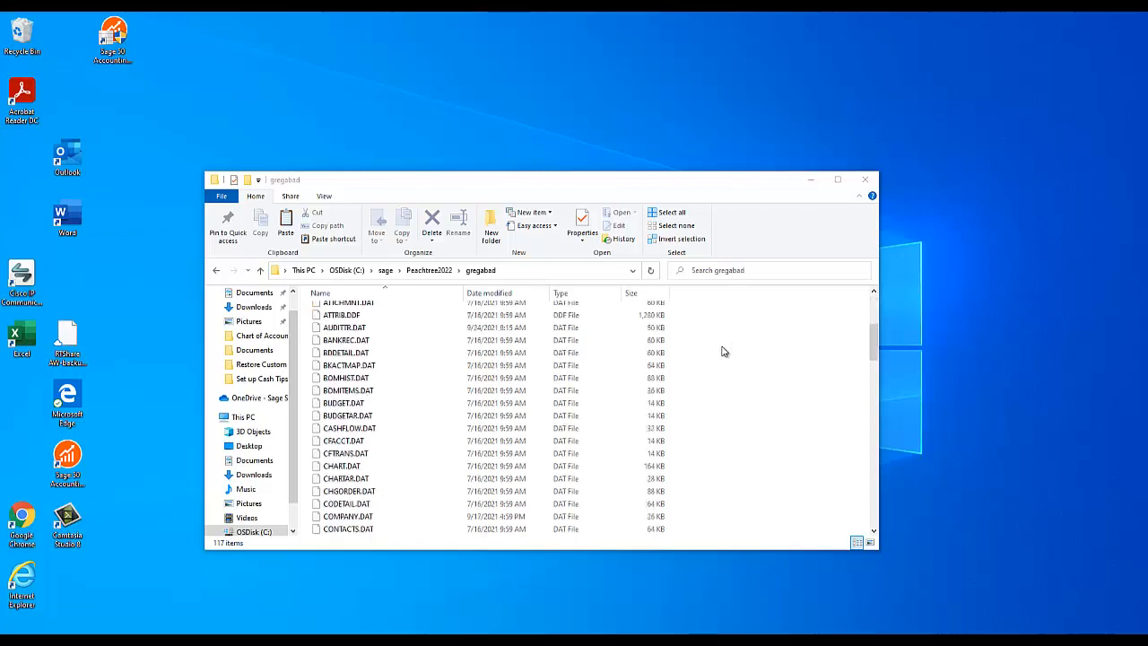
pyautogui.scroll(-3)
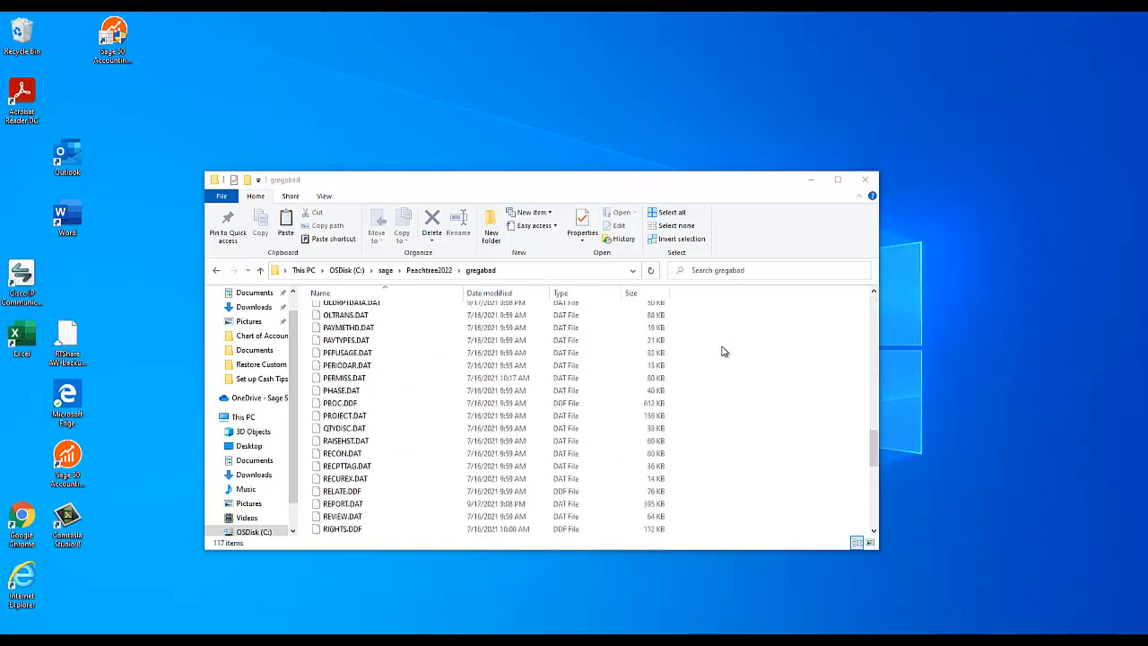
pyautogui.scroll(-3)
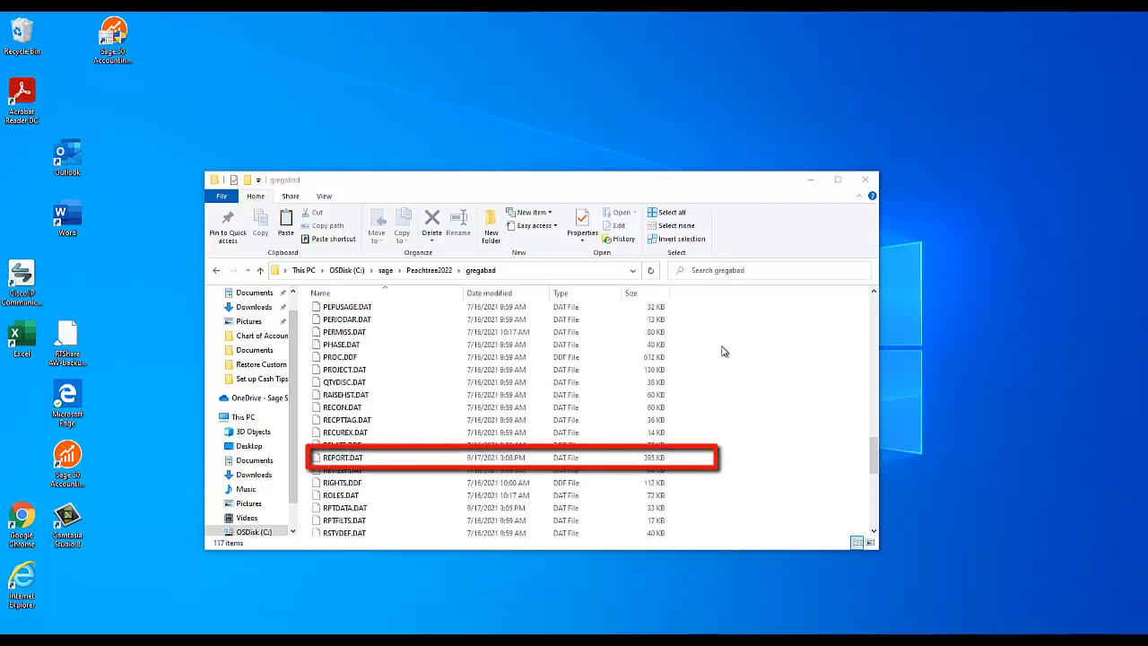
pyautogui.moveTo(414, 473)
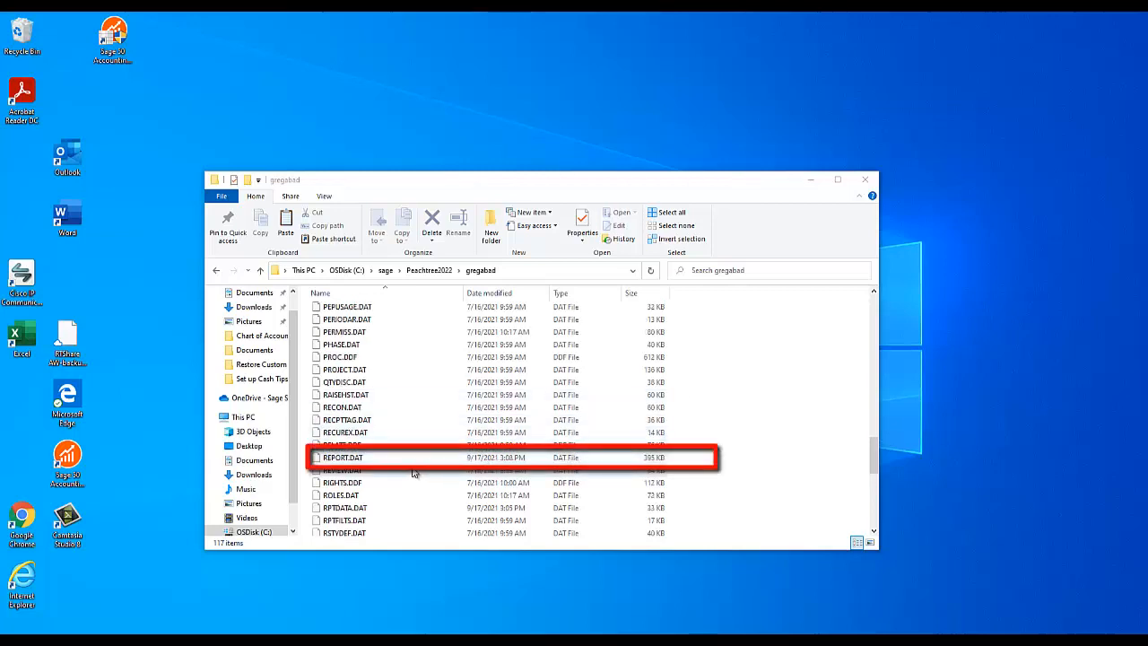
# - Rename REPORT.DAT to OLDREPORT.DAT via the right-click menu
pyautogui.click(343, 457)
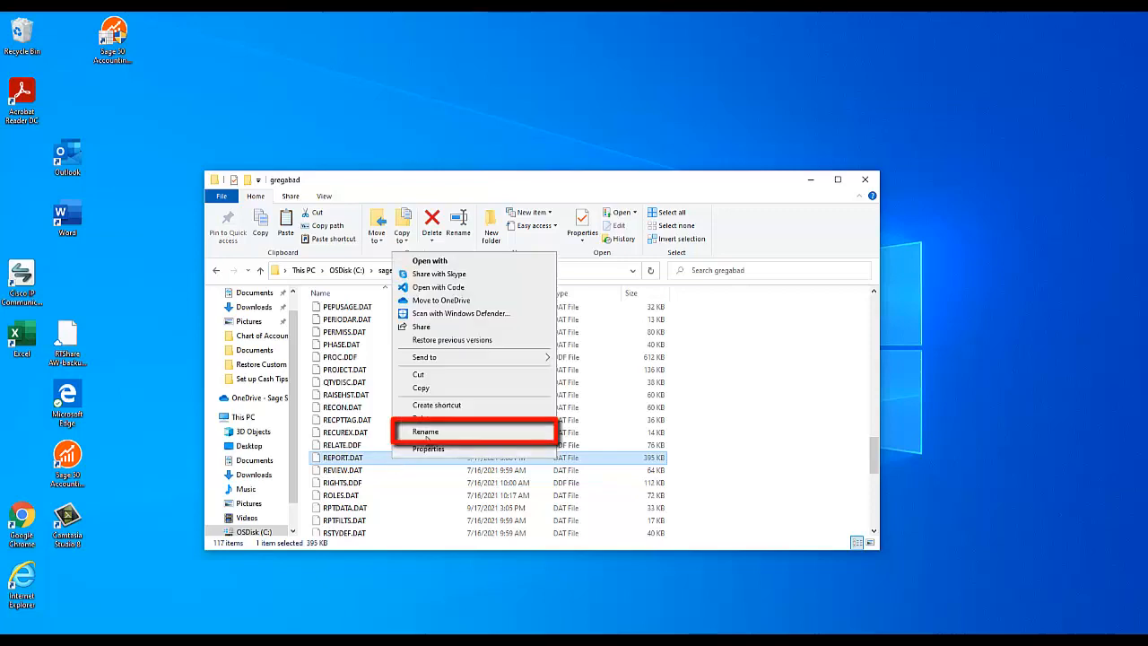
pyautogui.click(425, 431)
pyautogui.write('OLD')
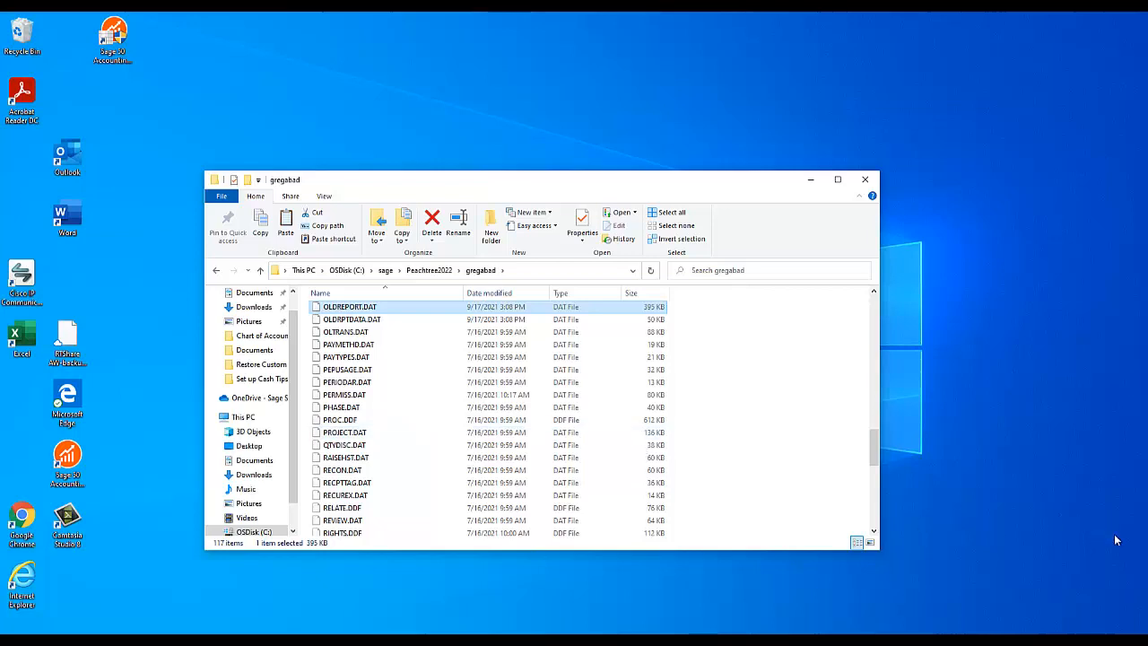
# - Scroll through the gregabad folder and select the Green Gables Adoption Services .ptb backup
pyautogui.scroll(-3)
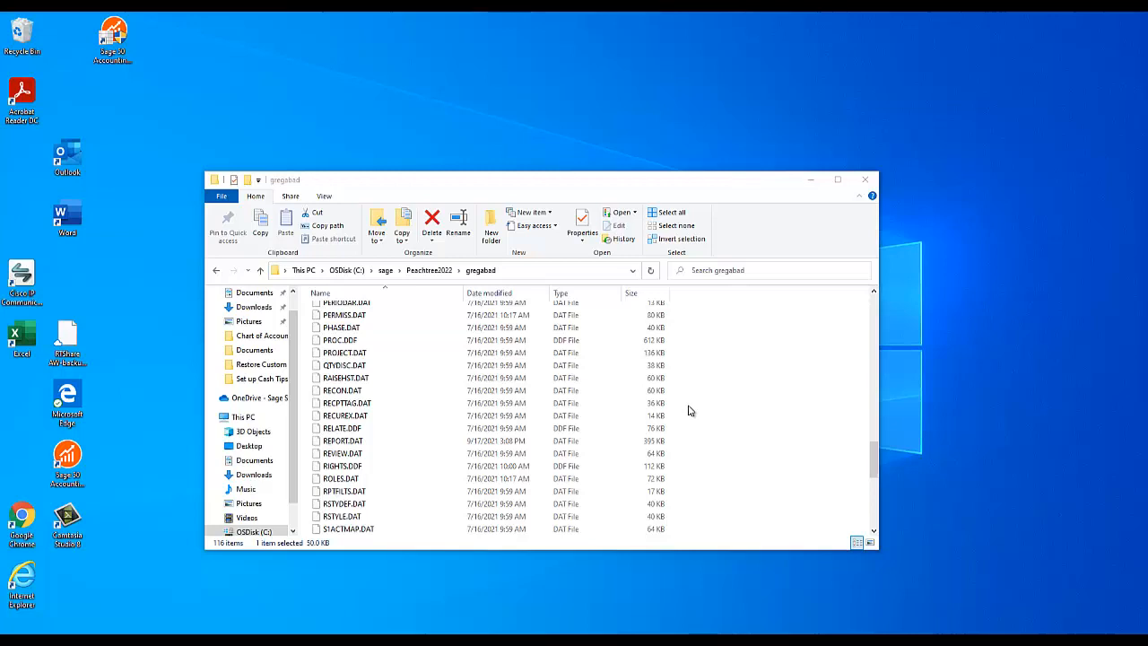
pyautogui.scroll(-3)
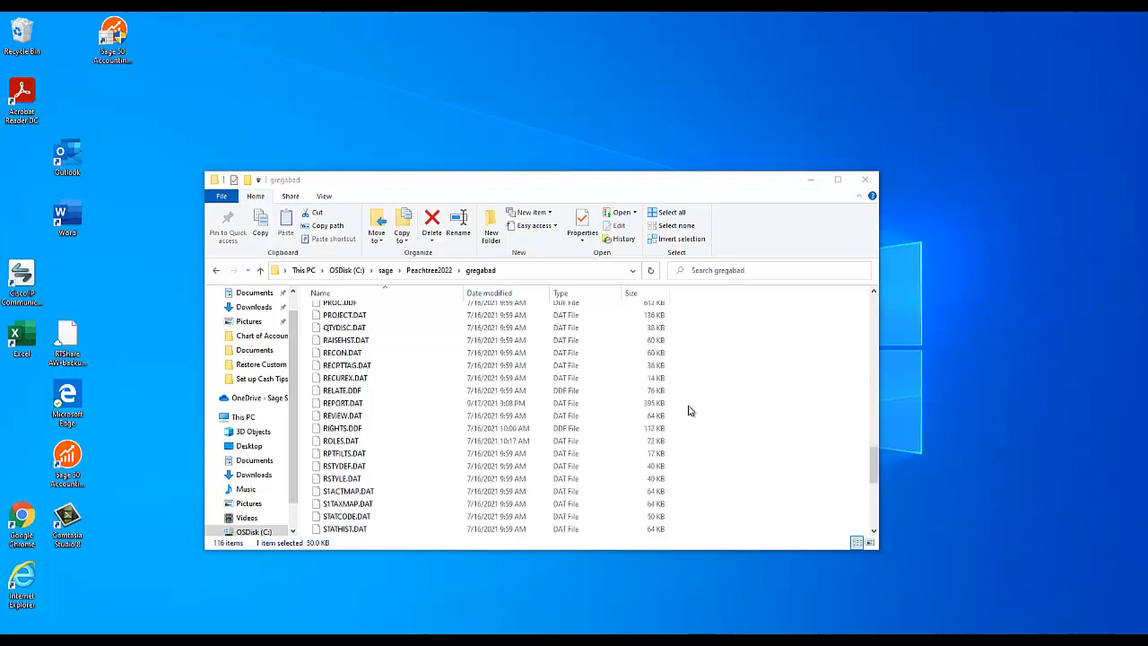
pyautogui.scroll(3)
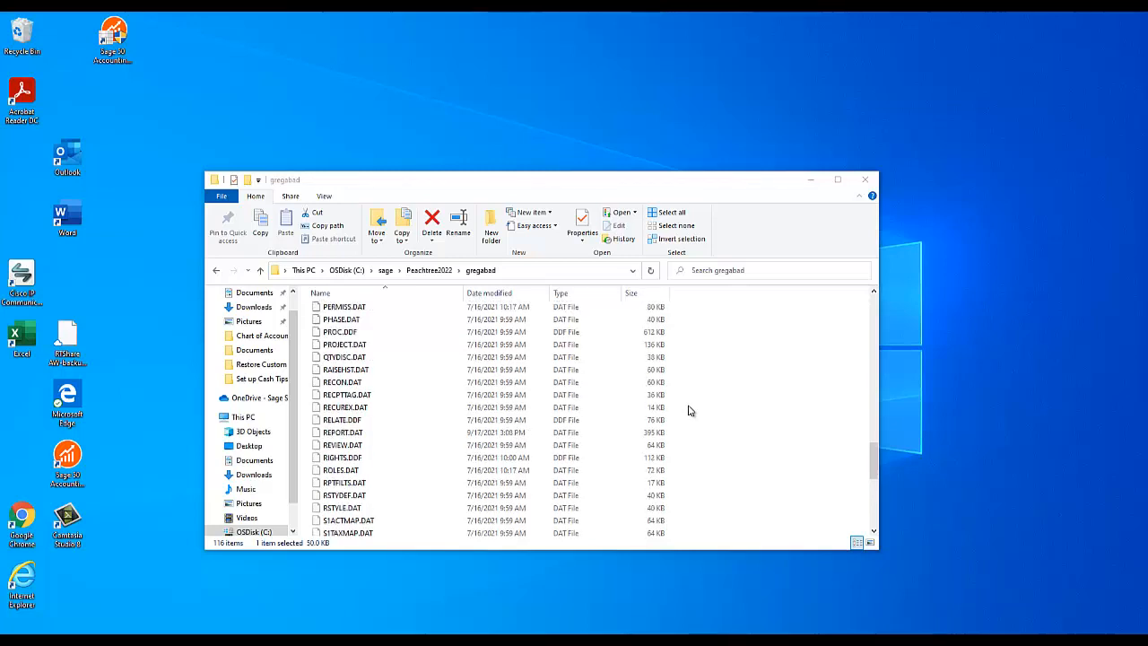
pyautogui.scroll(-3)
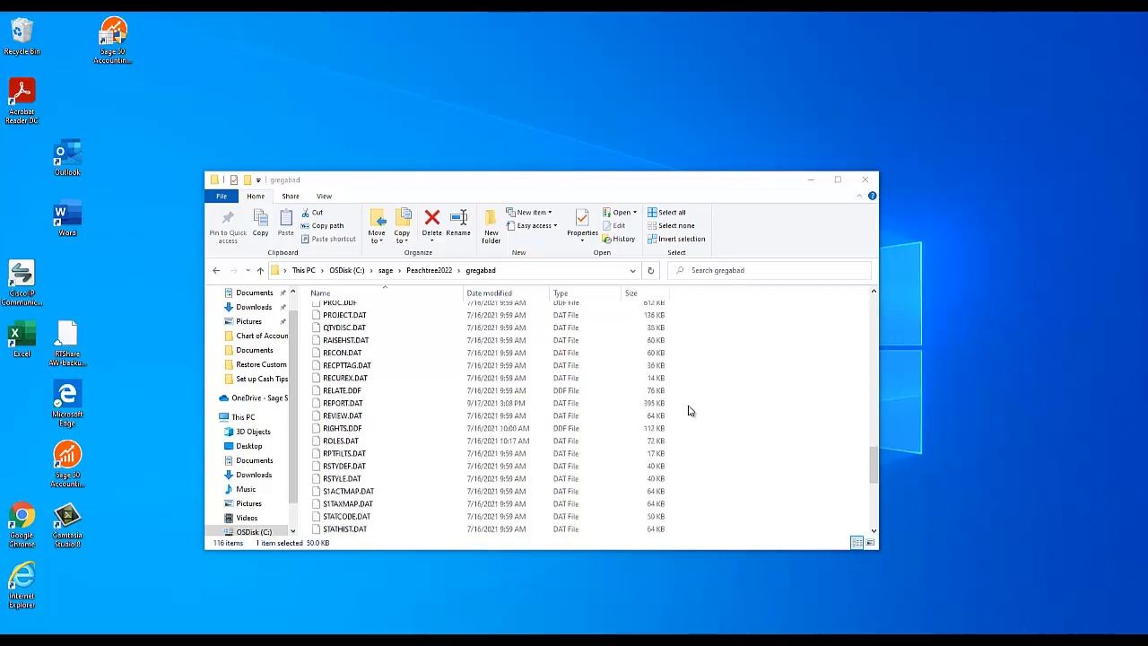
pyautogui.scroll(-3)
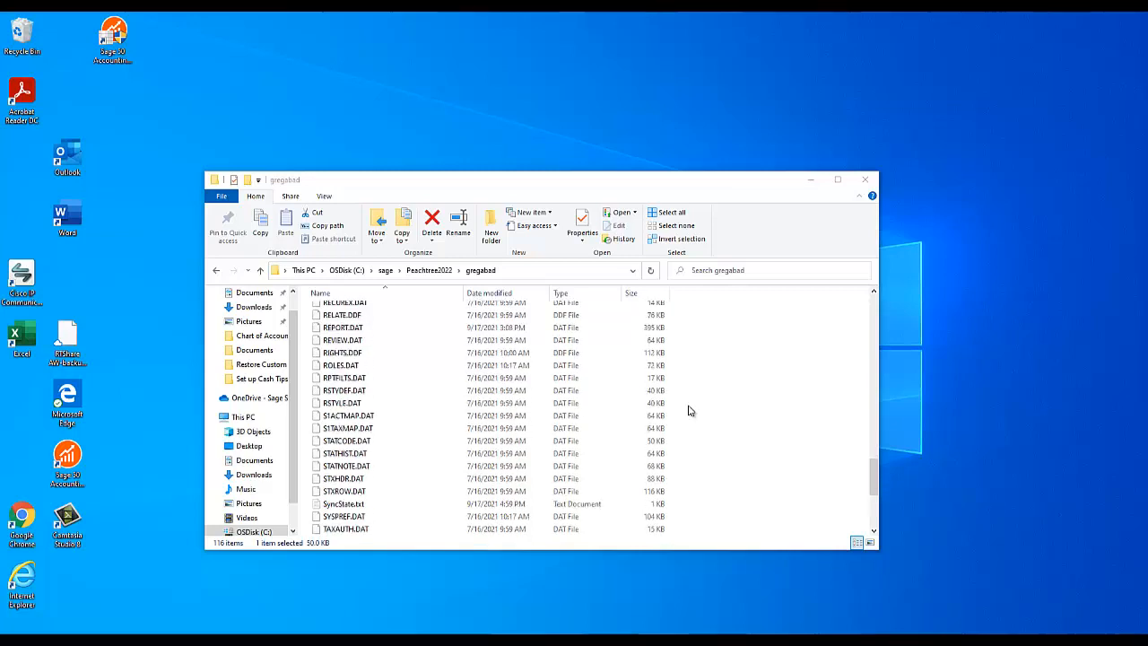
pyautogui.scroll(-3)
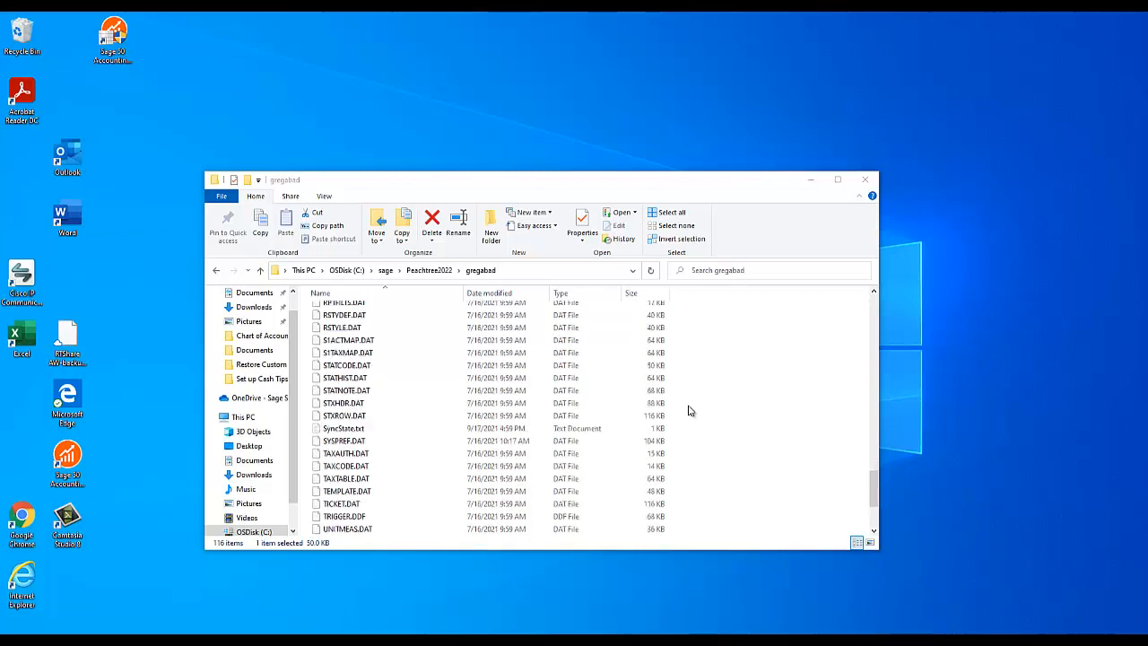
pyautogui.scroll(-3)
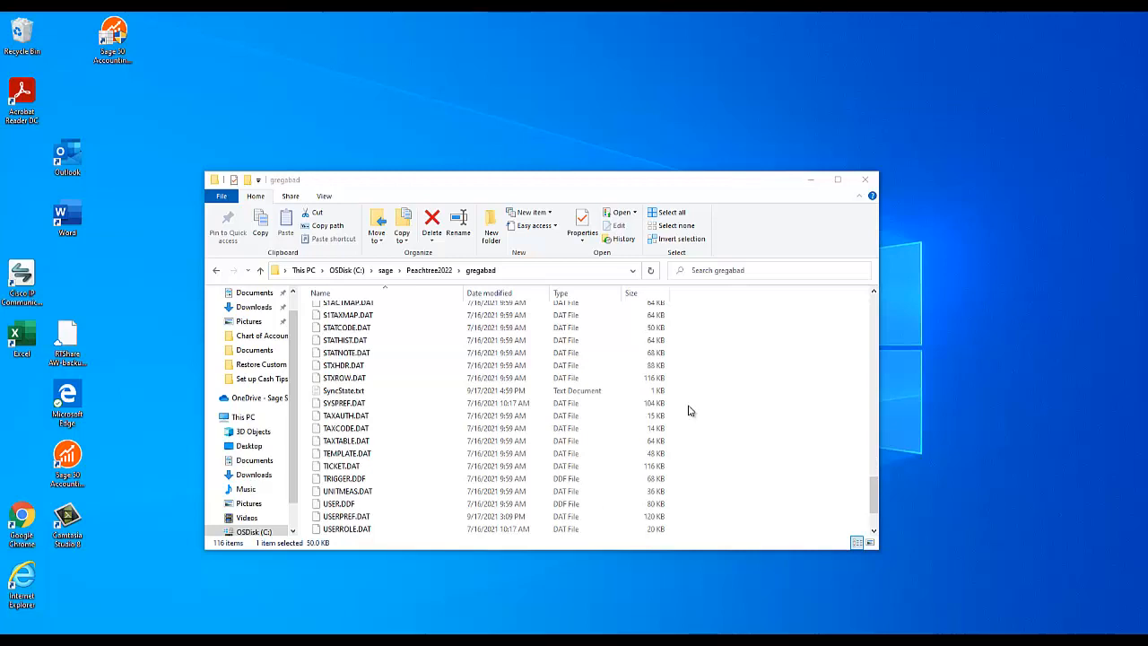
pyautogui.scroll(-3)
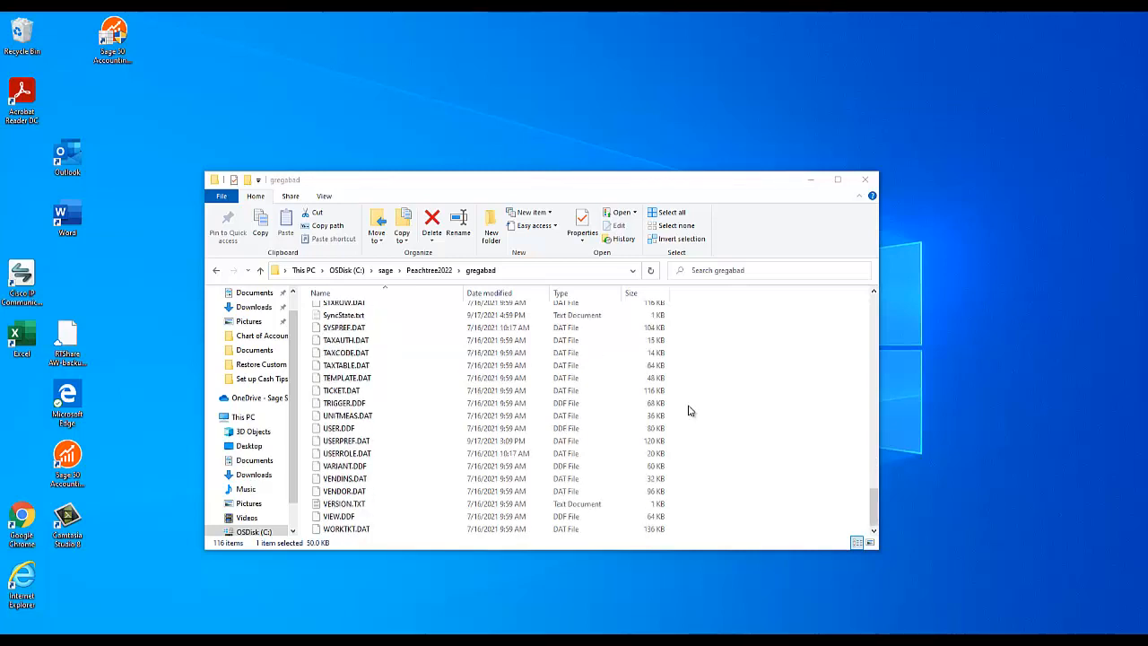
pyautogui.scroll(3)
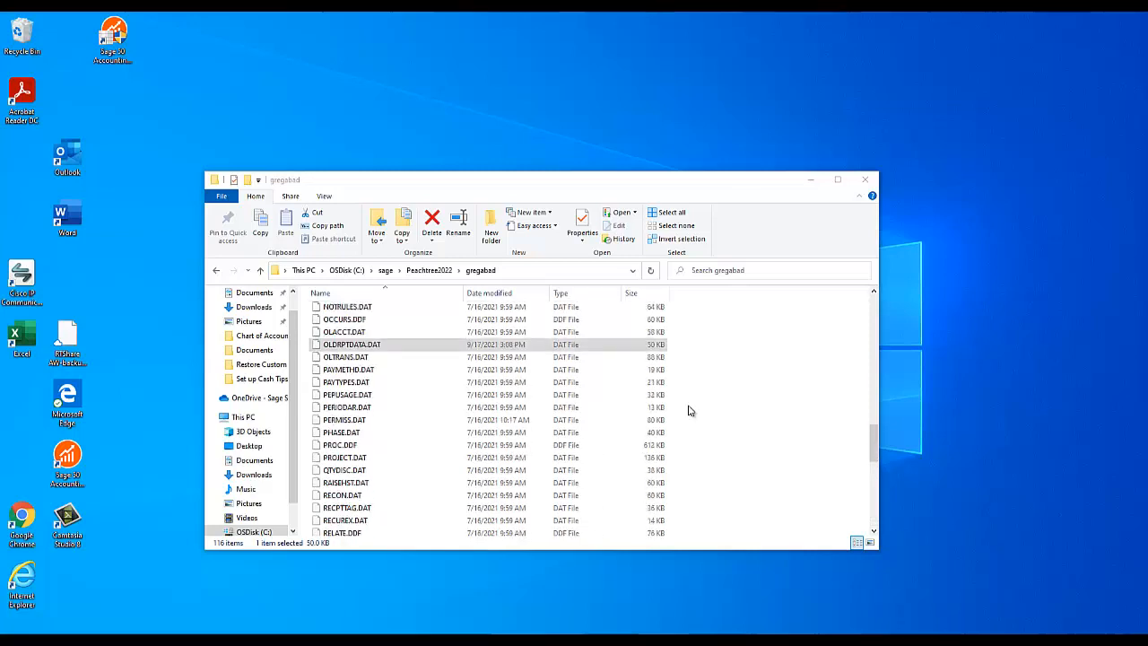
pyautogui.scroll(3)
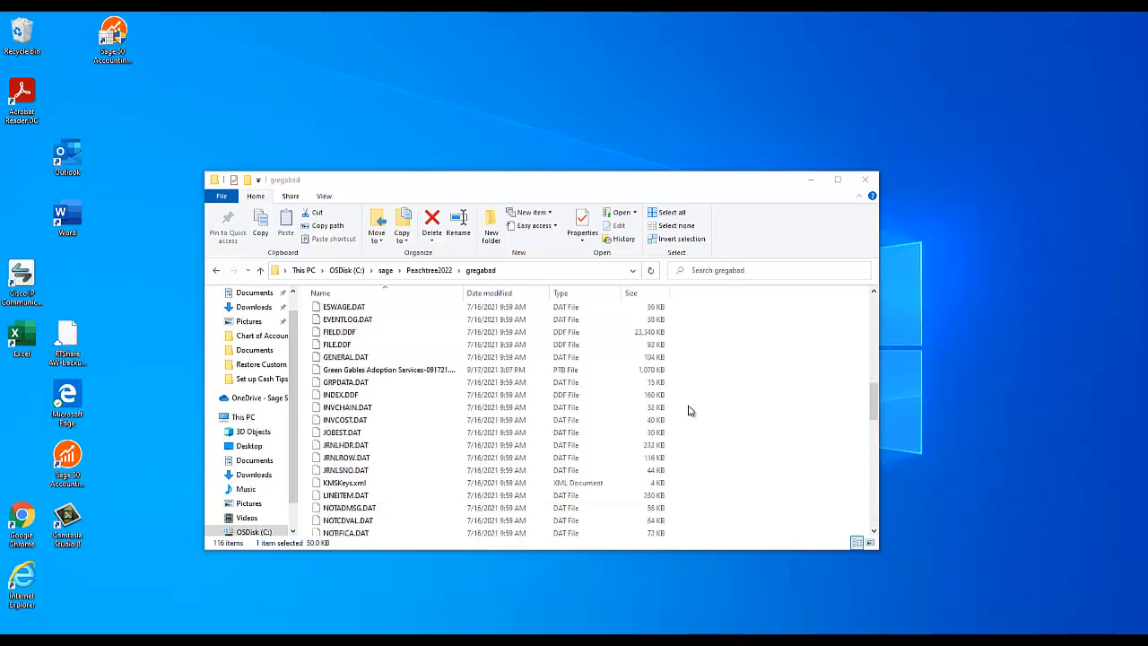
pyautogui.scroll(3)
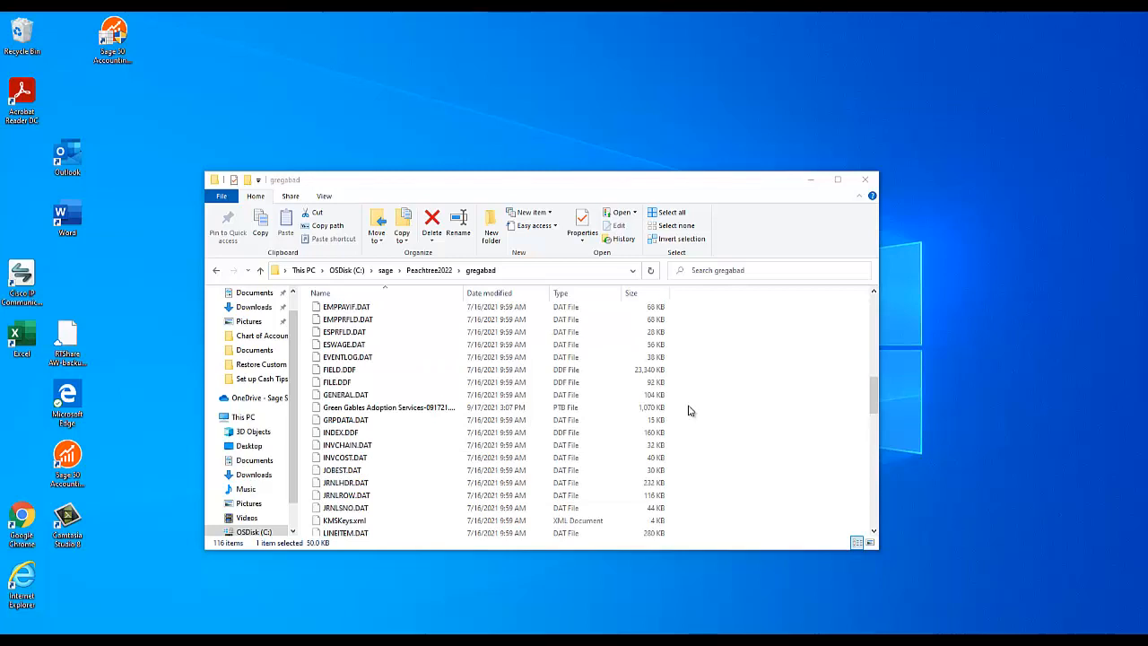
pyautogui.moveTo(616, 410)
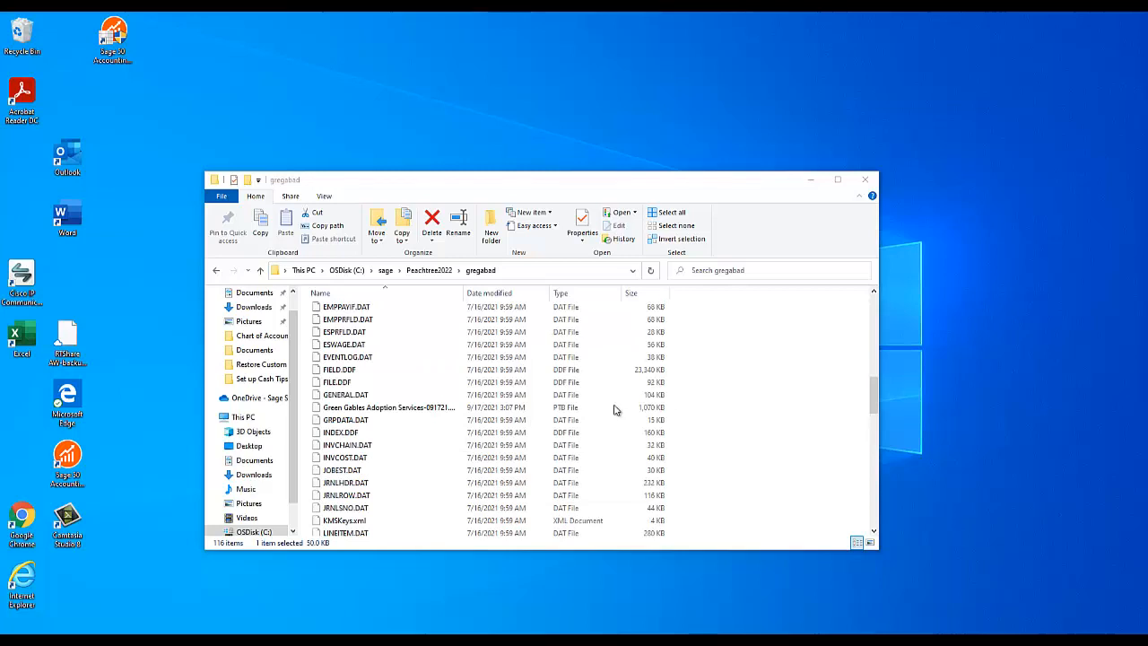
pyautogui.click(387, 407)
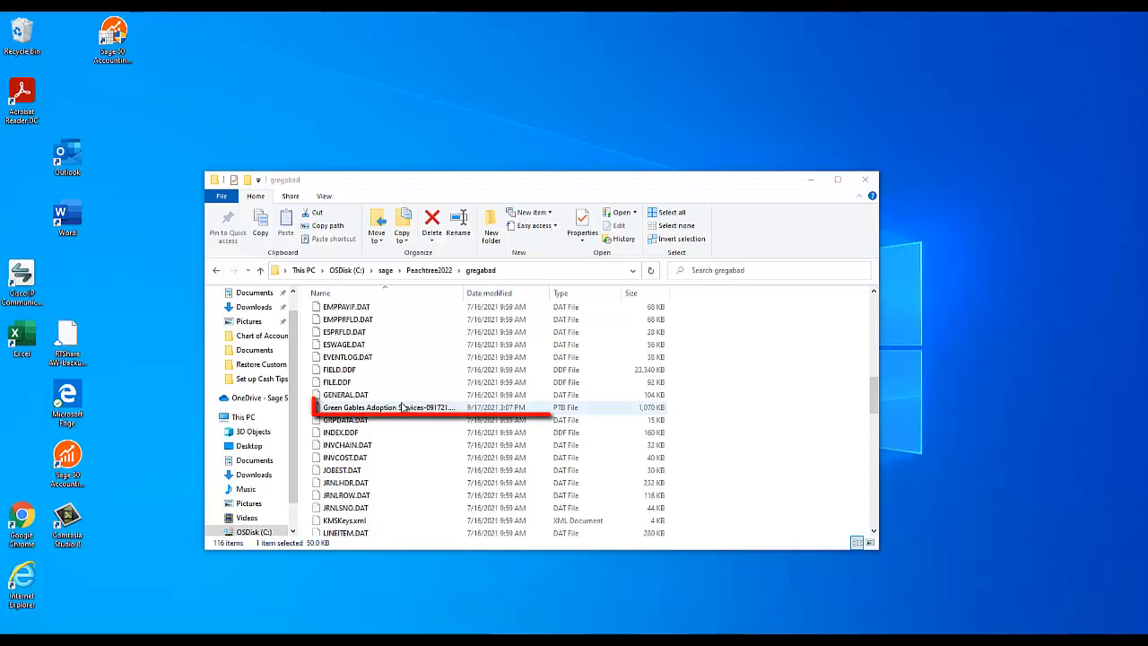
pyautogui.click(389, 407)
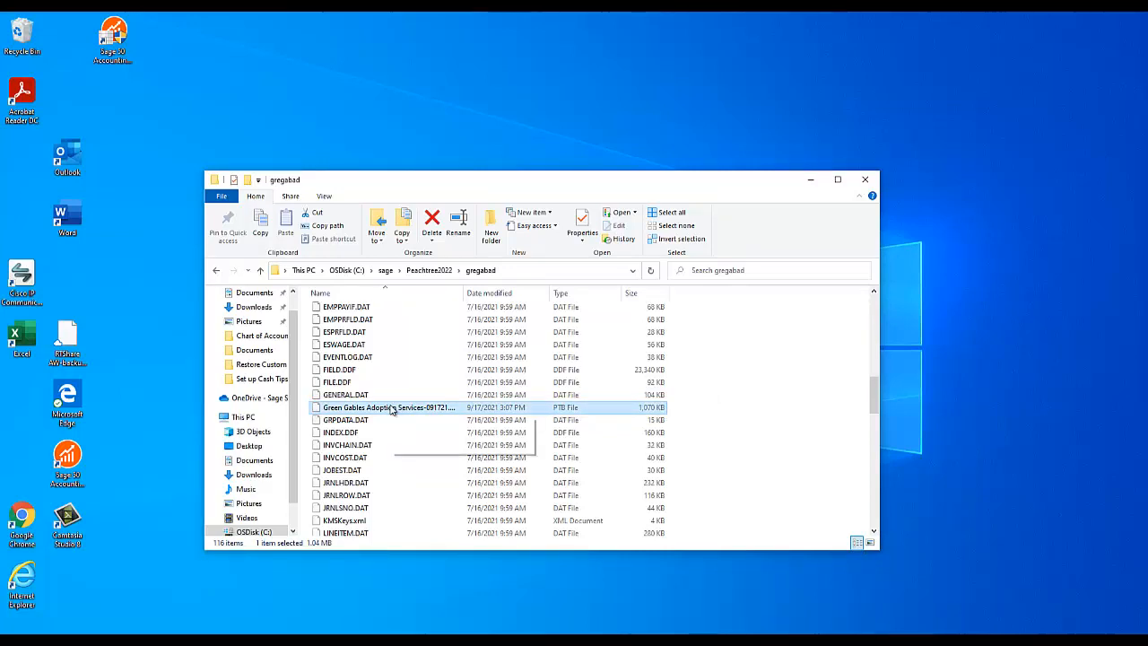
pyautogui.moveTo(390, 407)
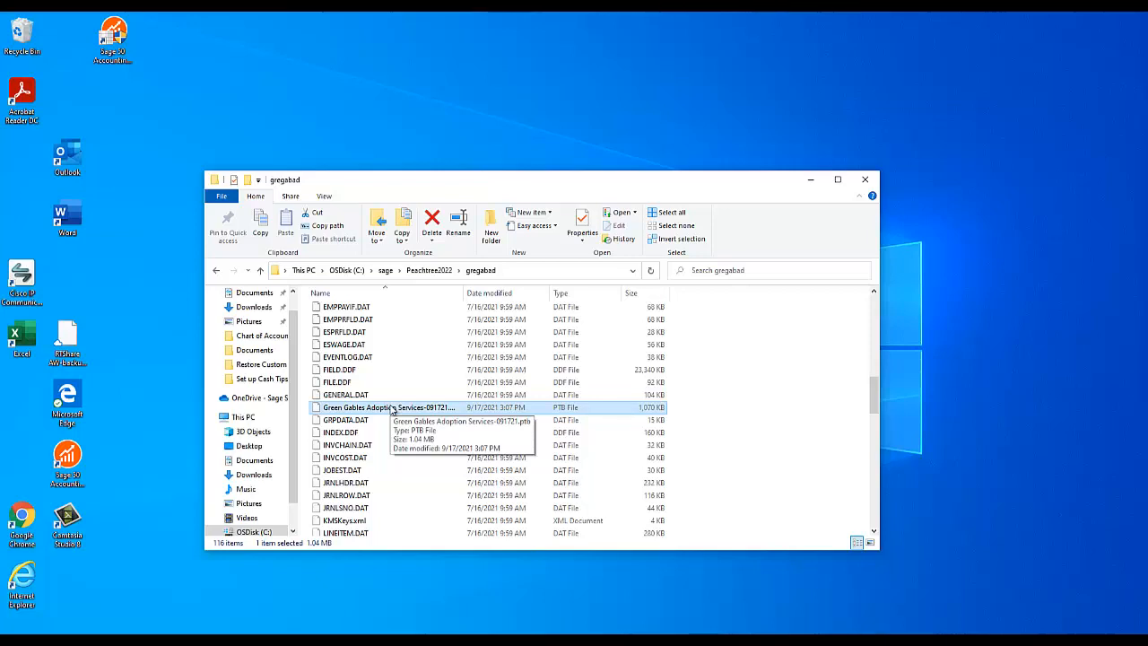
# - Copy the .ptb backup and paste a copy onto the desktop
pyautogui.rightClick(390, 407)
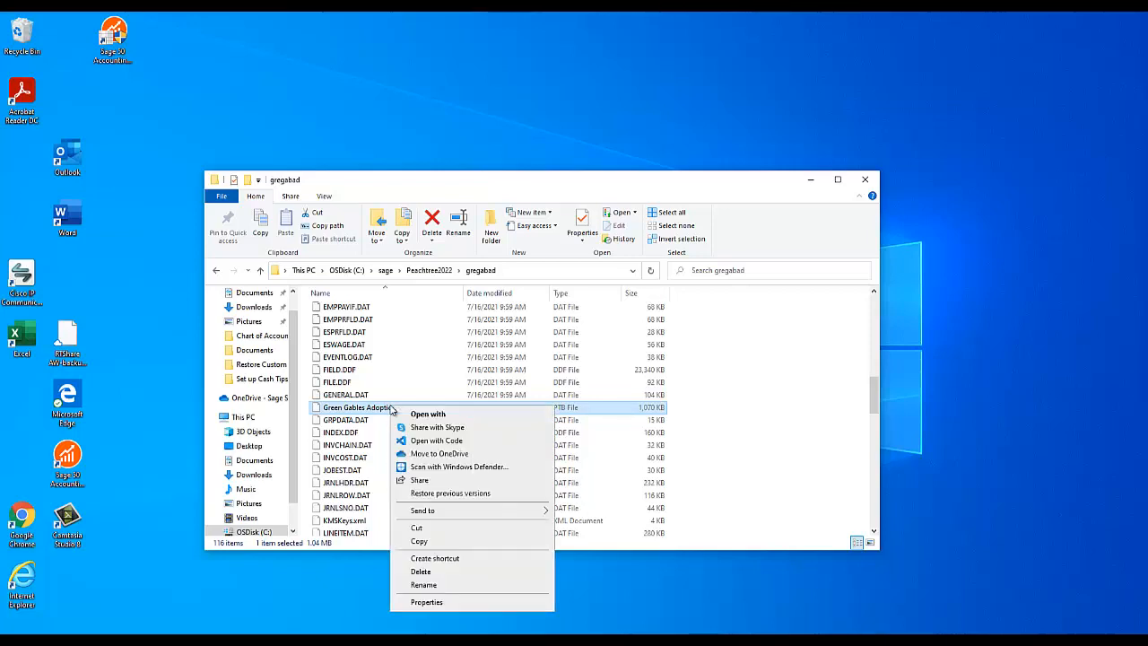
pyautogui.moveTo(419, 541)
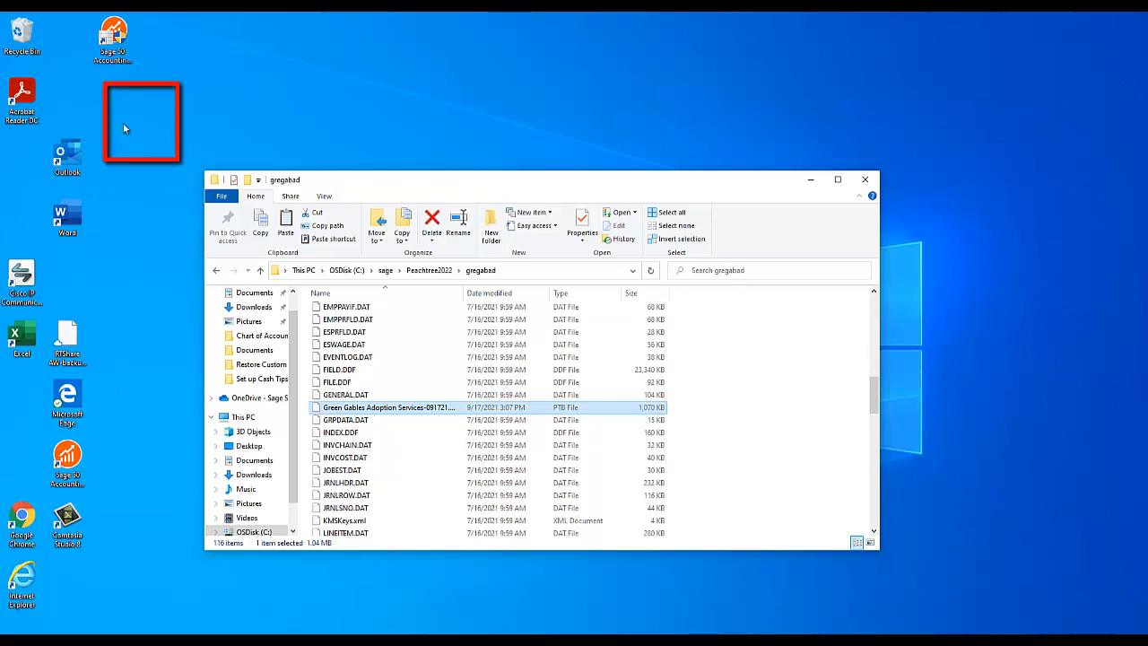
pyautogui.moveTo(131, 106)
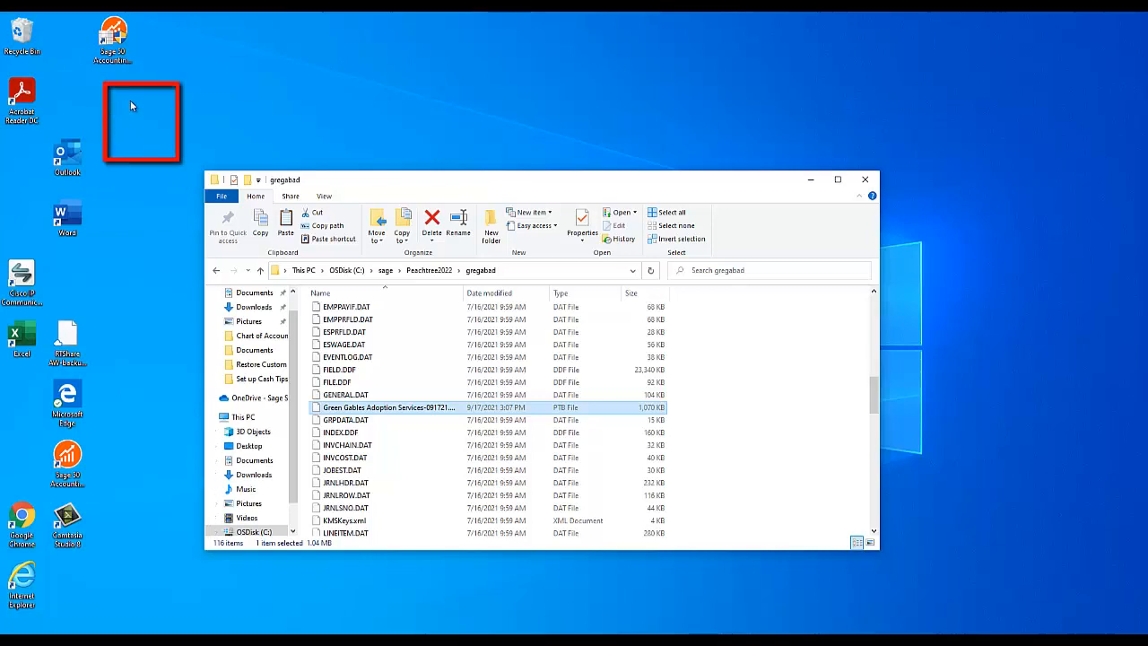
pyautogui.rightClick(134, 108)
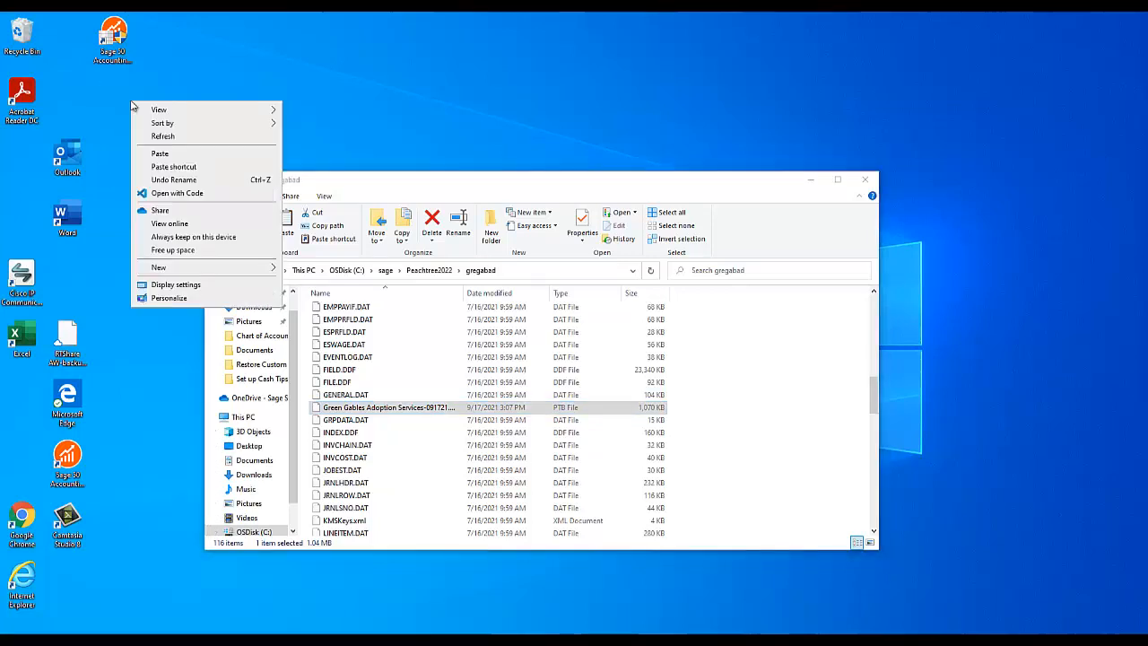
pyautogui.moveTo(159, 153)
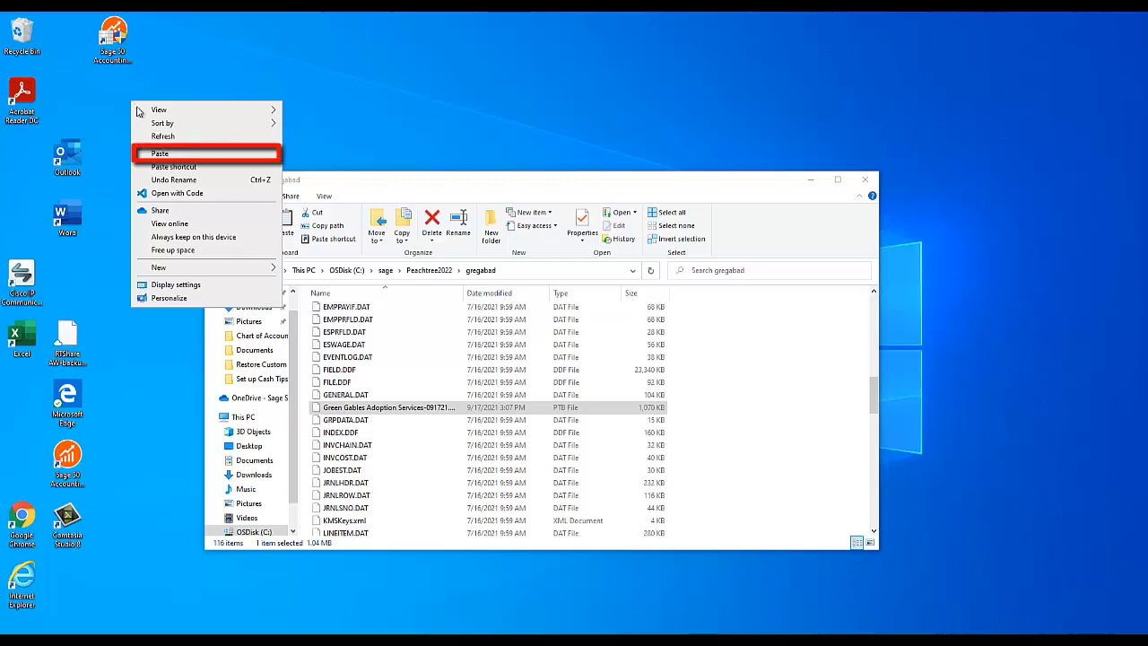
pyautogui.moveTo(163, 180)
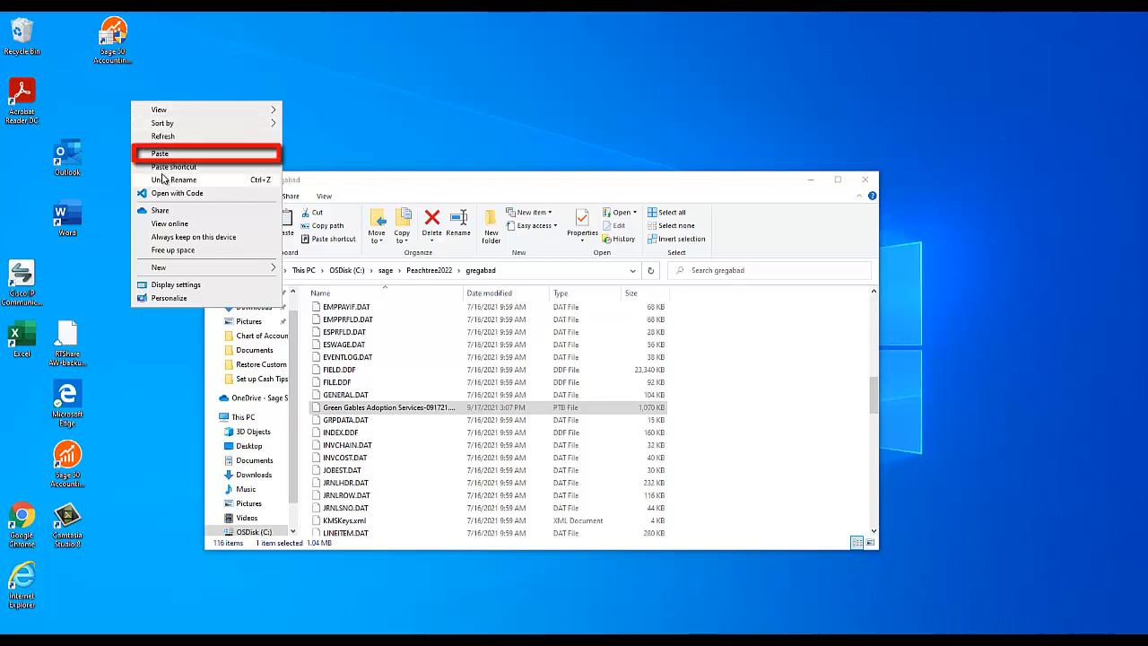
pyautogui.moveTo(168, 170)
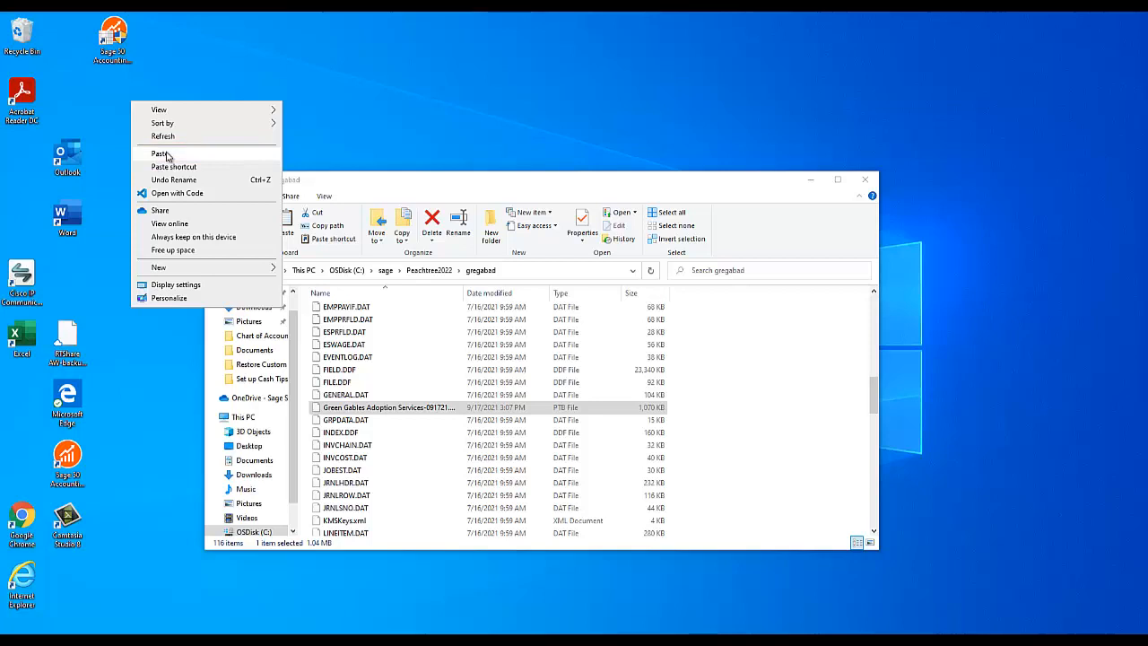
pyautogui.click(158, 154)
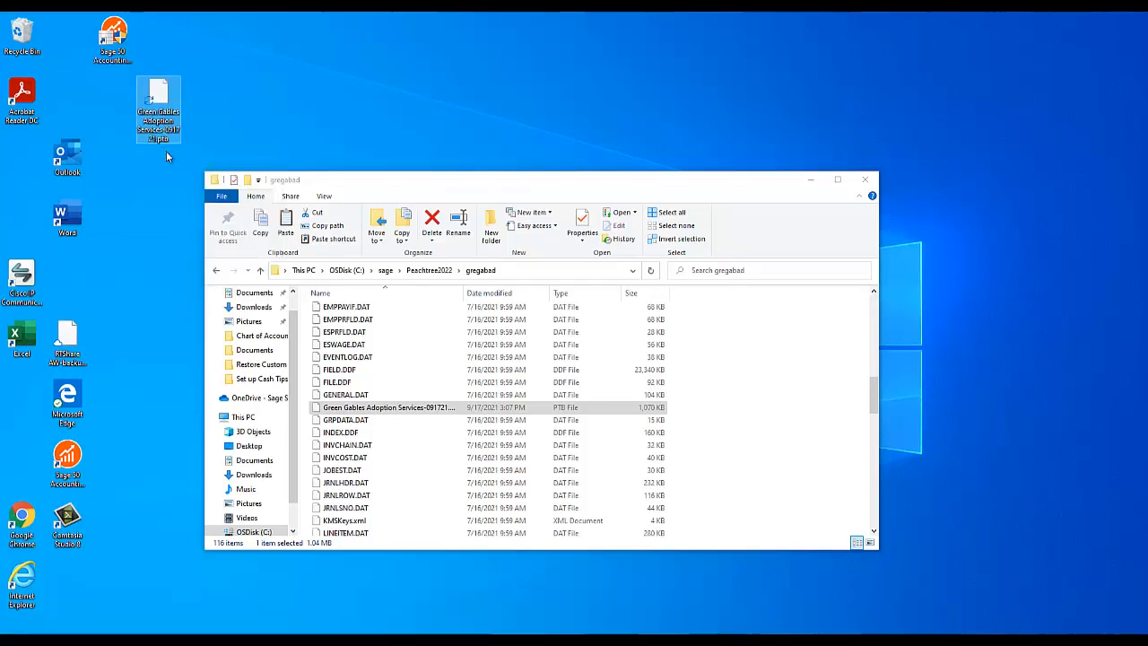
pyautogui.click(158, 108)
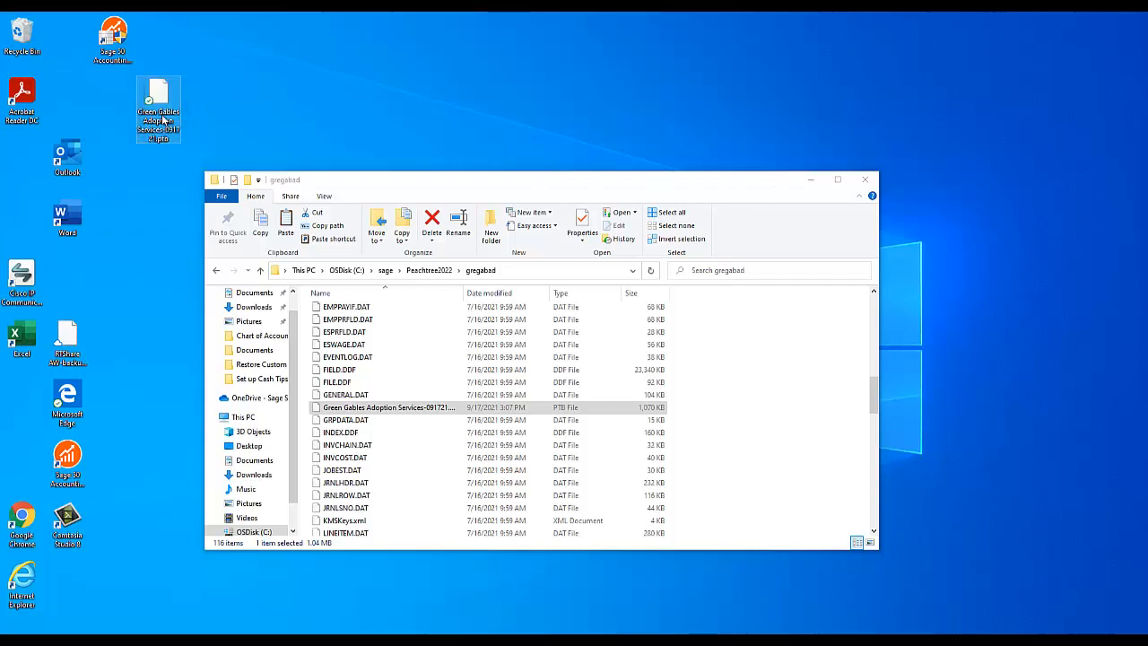
# - Rename the desktop copy's extension from .ptb to .zip and confirm the warning
pyautogui.rightClick(159, 107)
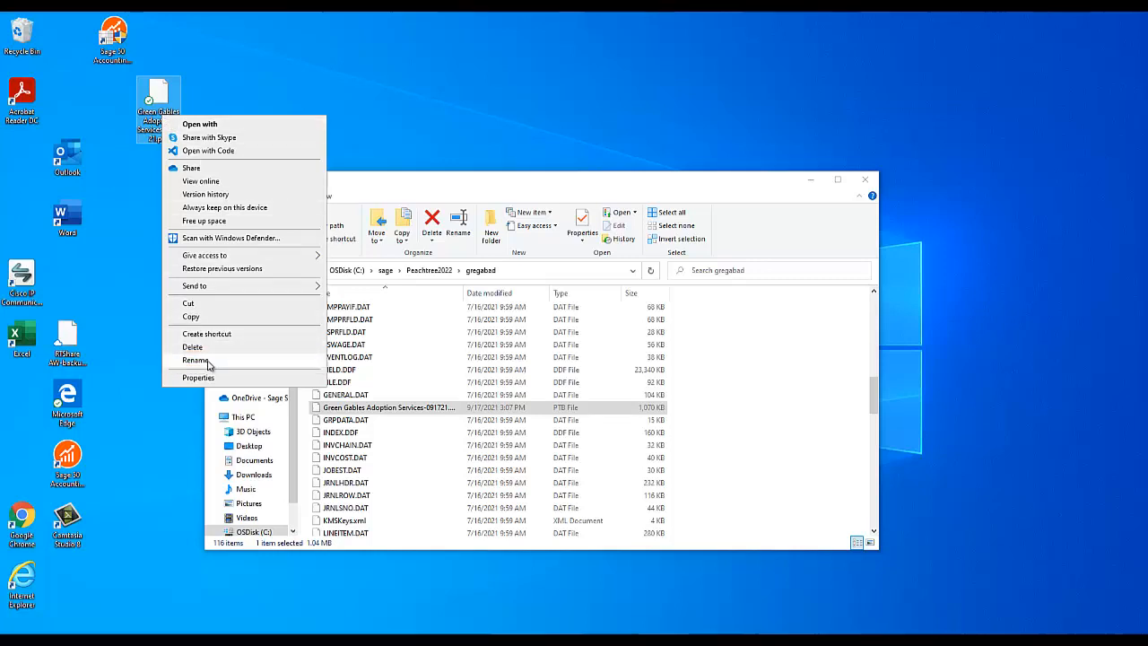
pyautogui.click(194, 360)
pyautogui.write('zi')
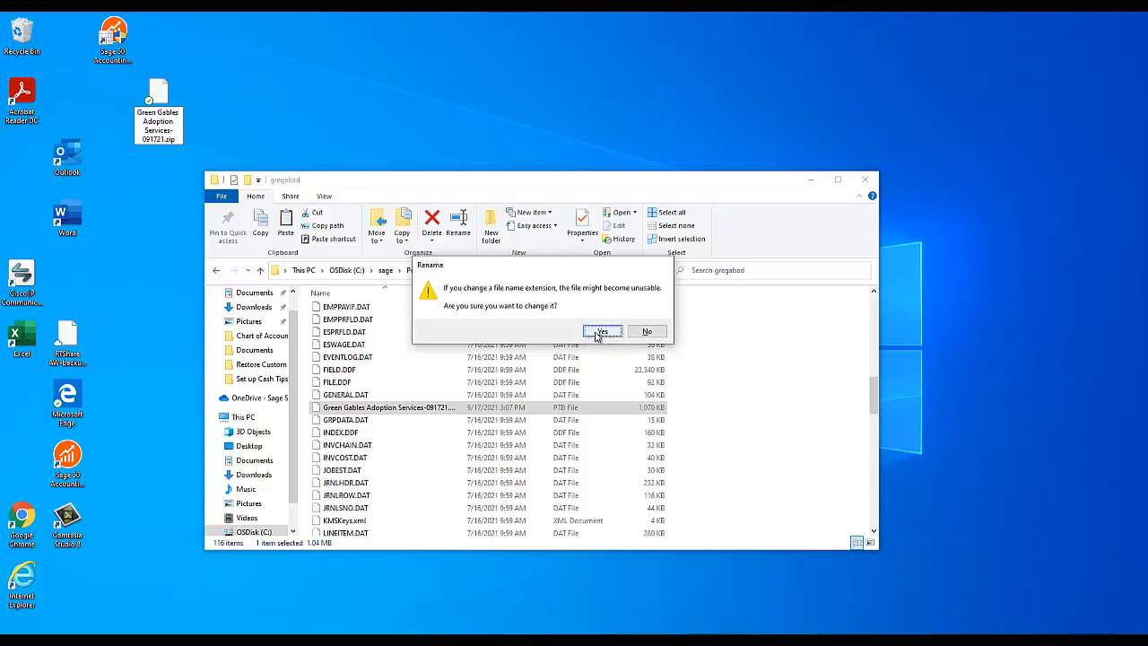
pyautogui.click(601, 331)
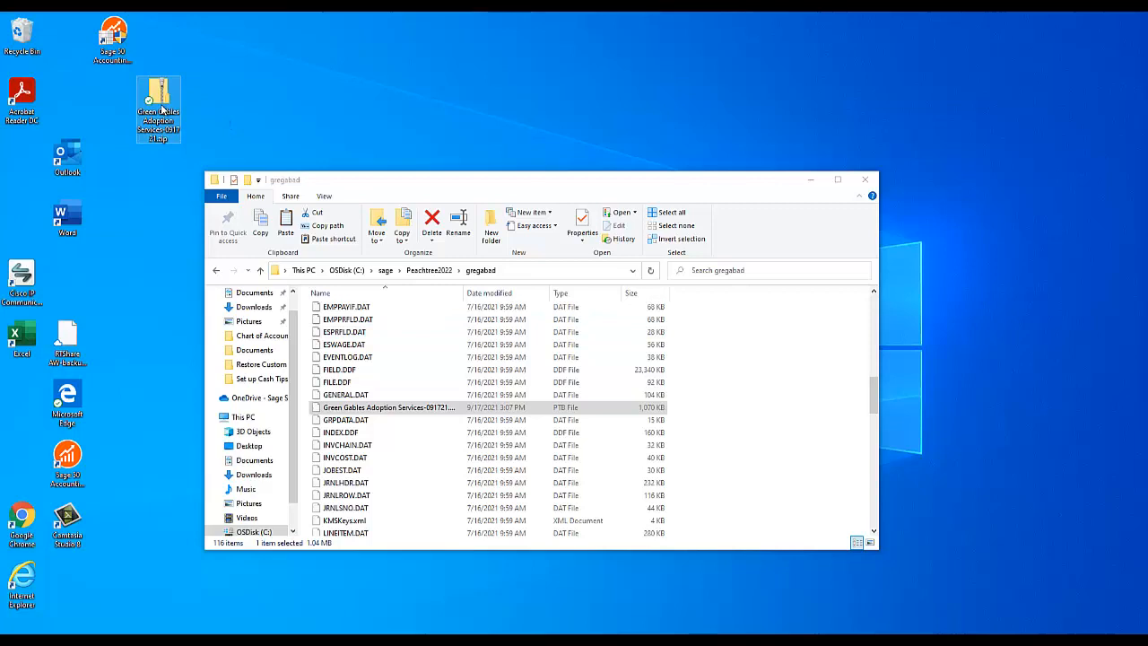
# - Extract All from the zip into a desktop folder and open the extracted folder
pyautogui.rightClick(158, 107)
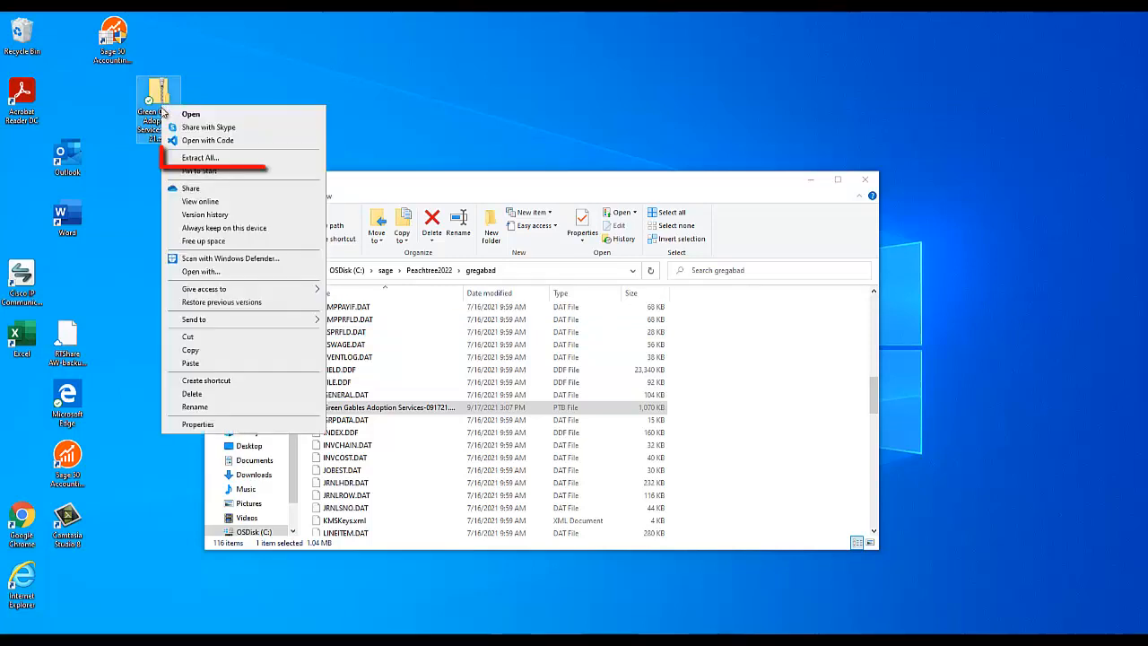
pyautogui.moveTo(200, 158)
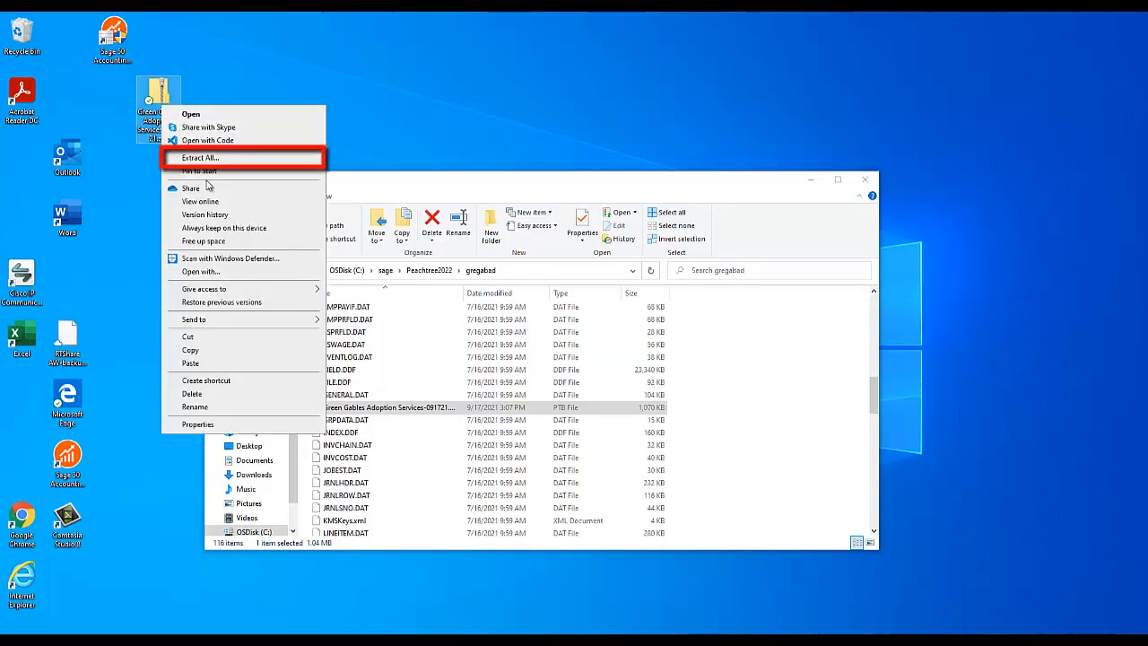
pyautogui.moveTo(222, 159)
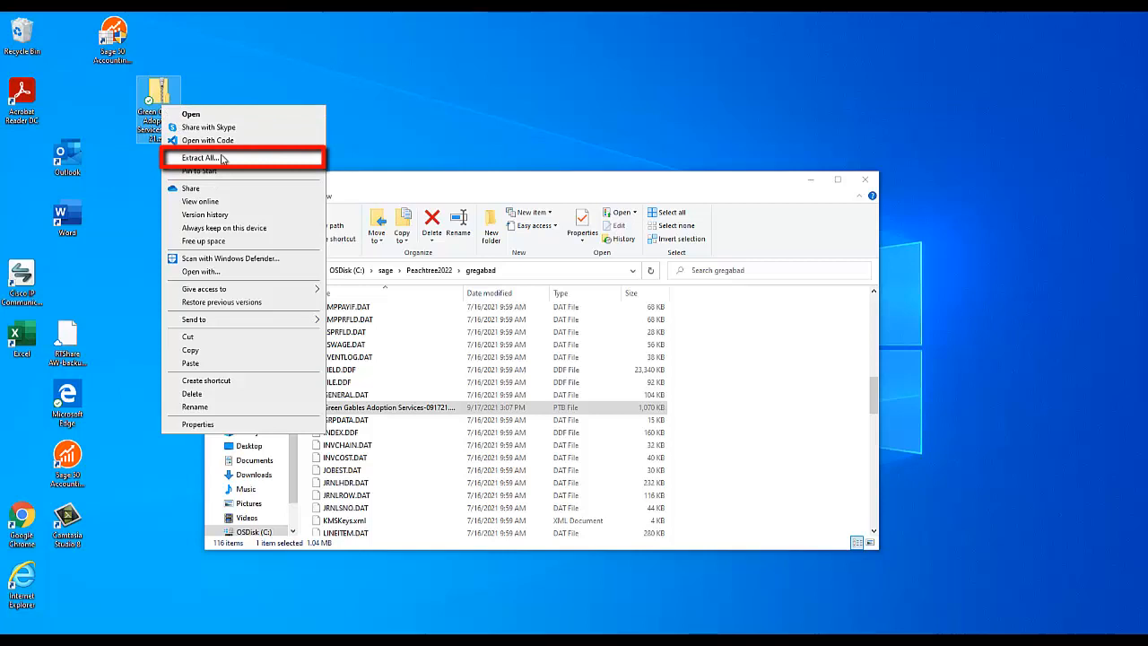
pyautogui.click(202, 157)
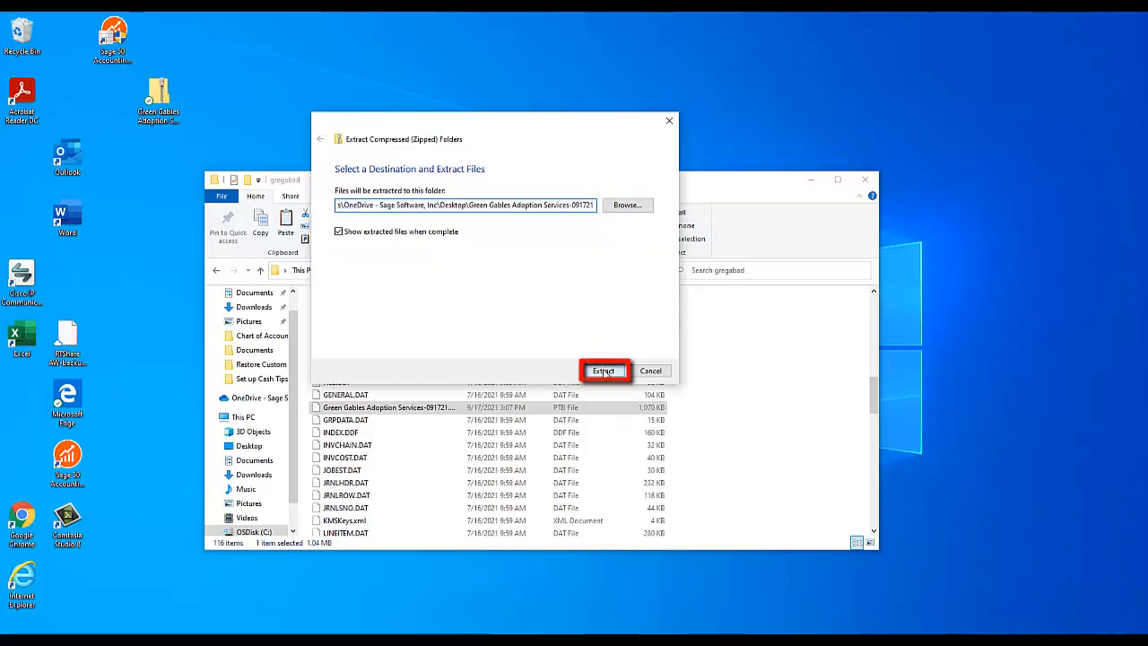
pyautogui.click(604, 371)
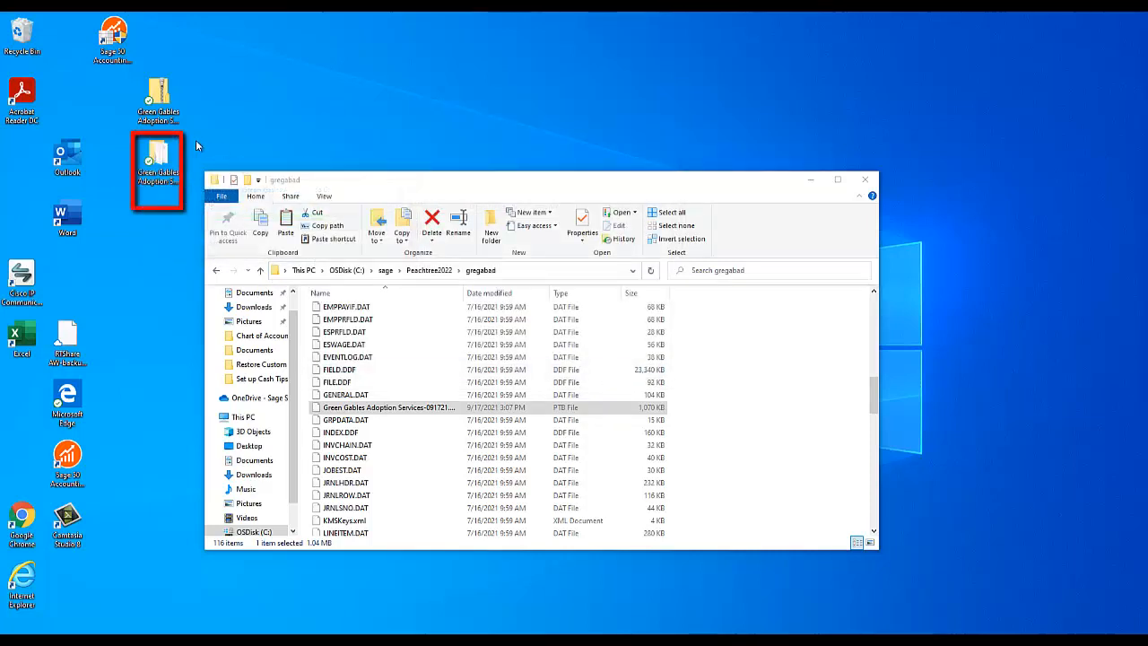
pyautogui.moveTo(162, 185)
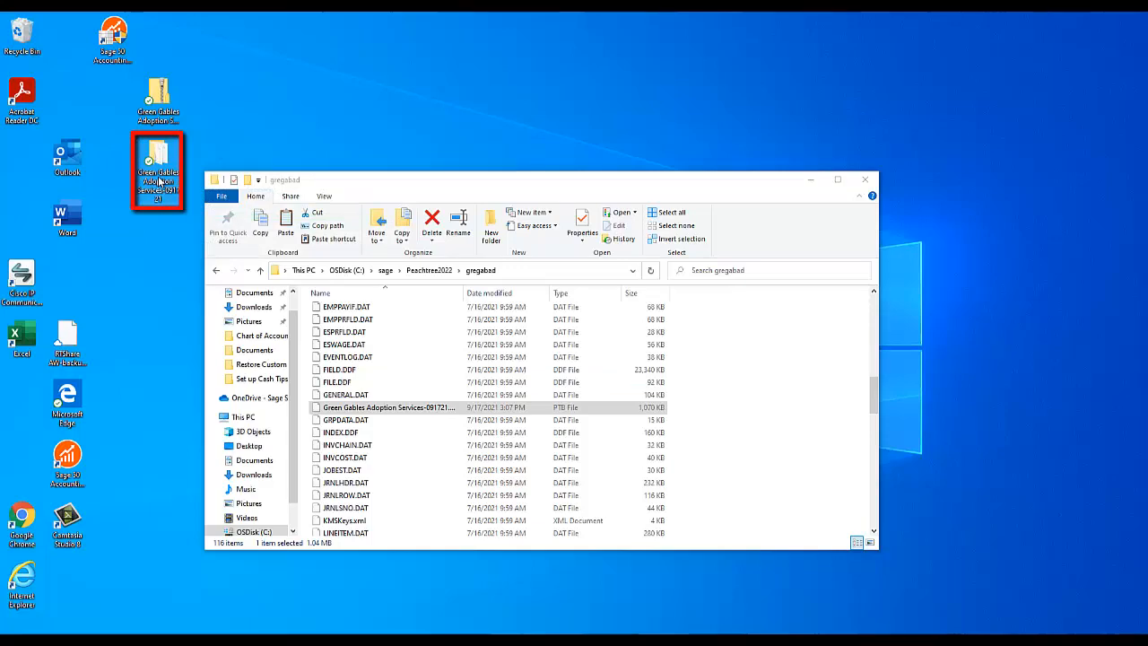
pyautogui.doubleClick(157, 170)
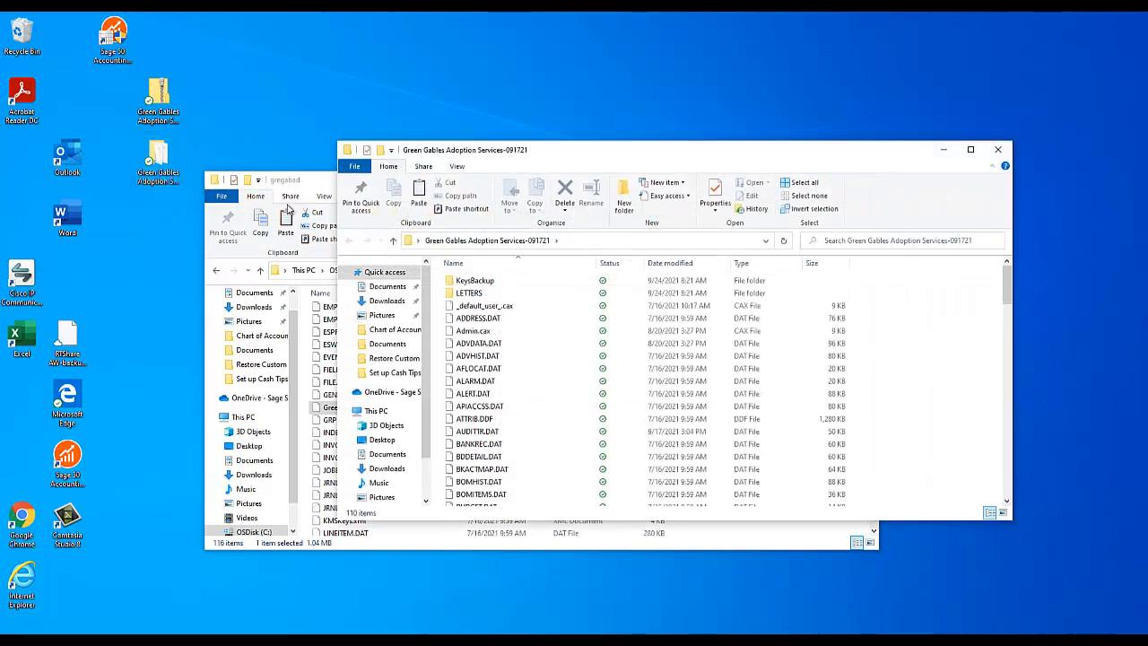
# - Locate REPORT.DAT in the extracted backup and bring the gregabad data folder forward to paste it
pyautogui.scroll(-3)
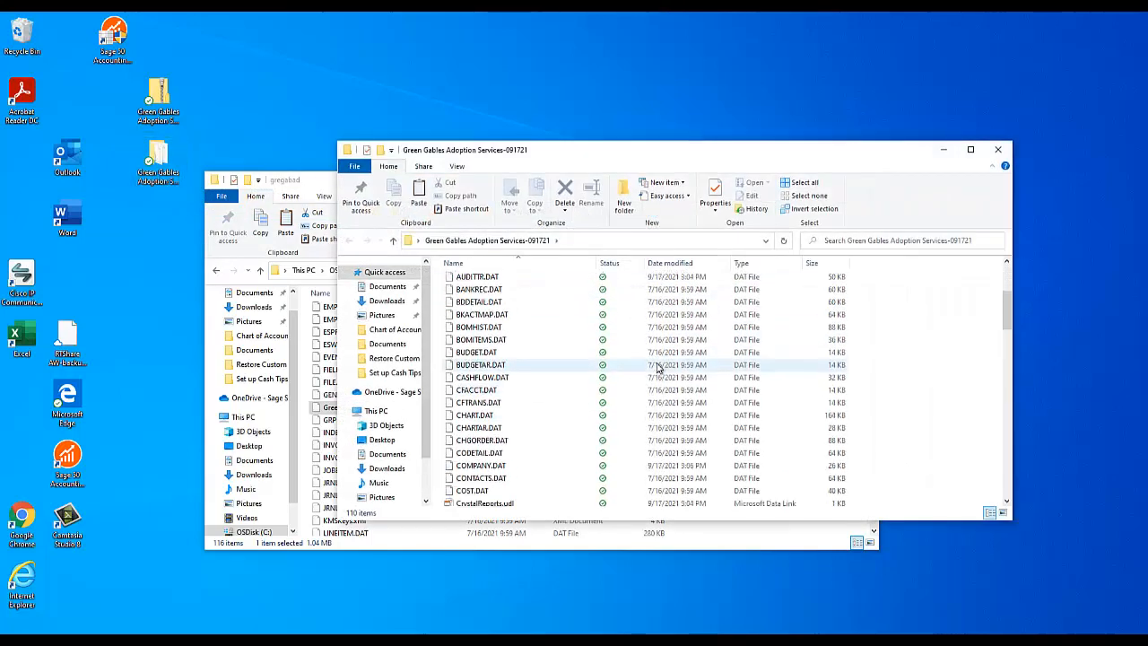
pyautogui.scroll(-3)
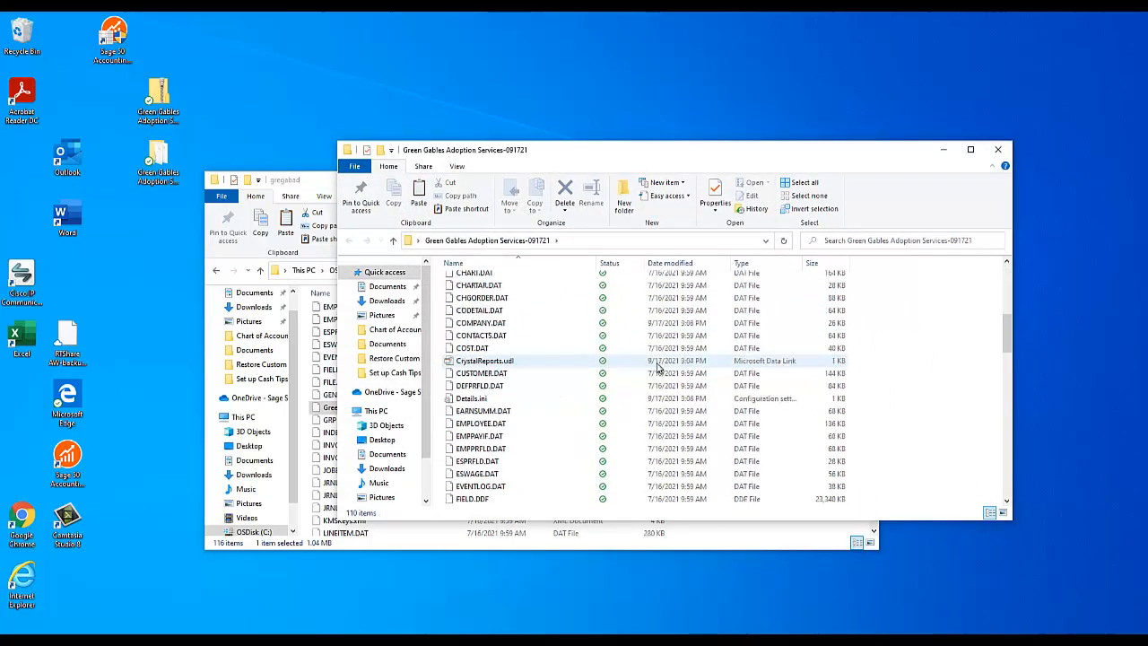
pyautogui.scroll(-3)
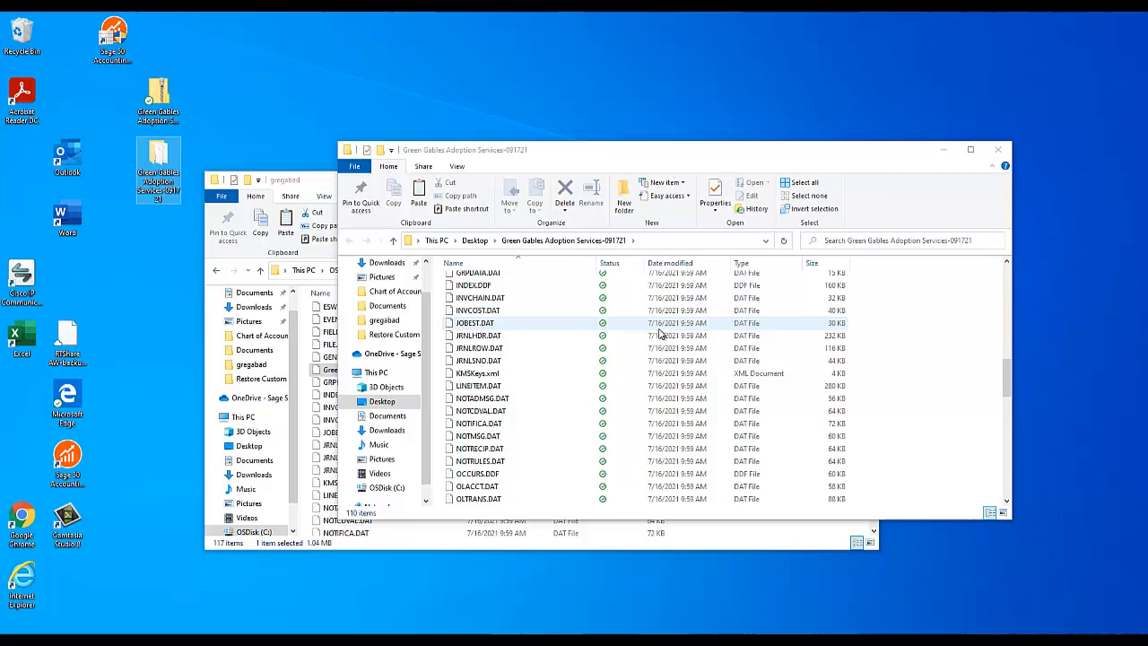
pyautogui.scroll(-3)
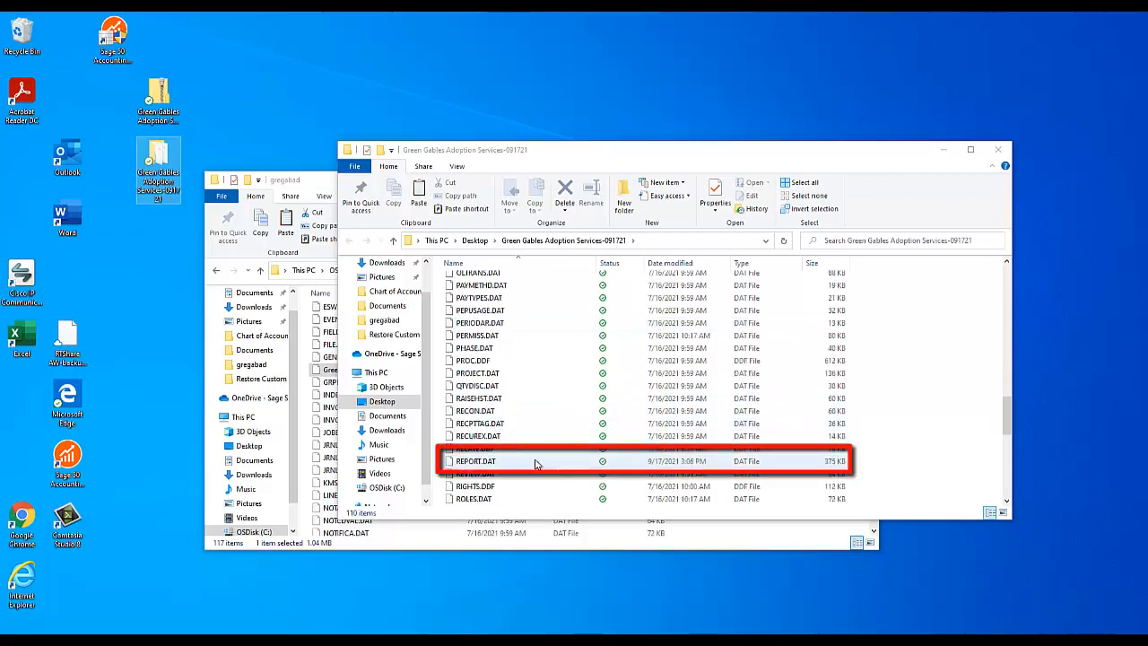
pyautogui.click(476, 460)
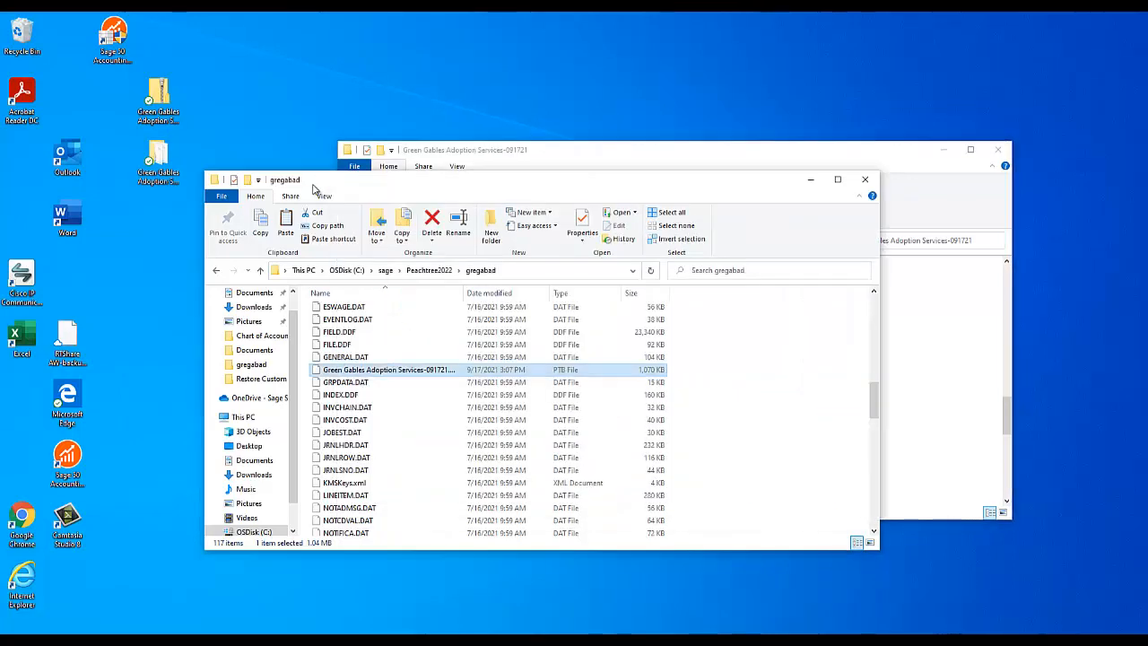
pyautogui.click(773, 470)
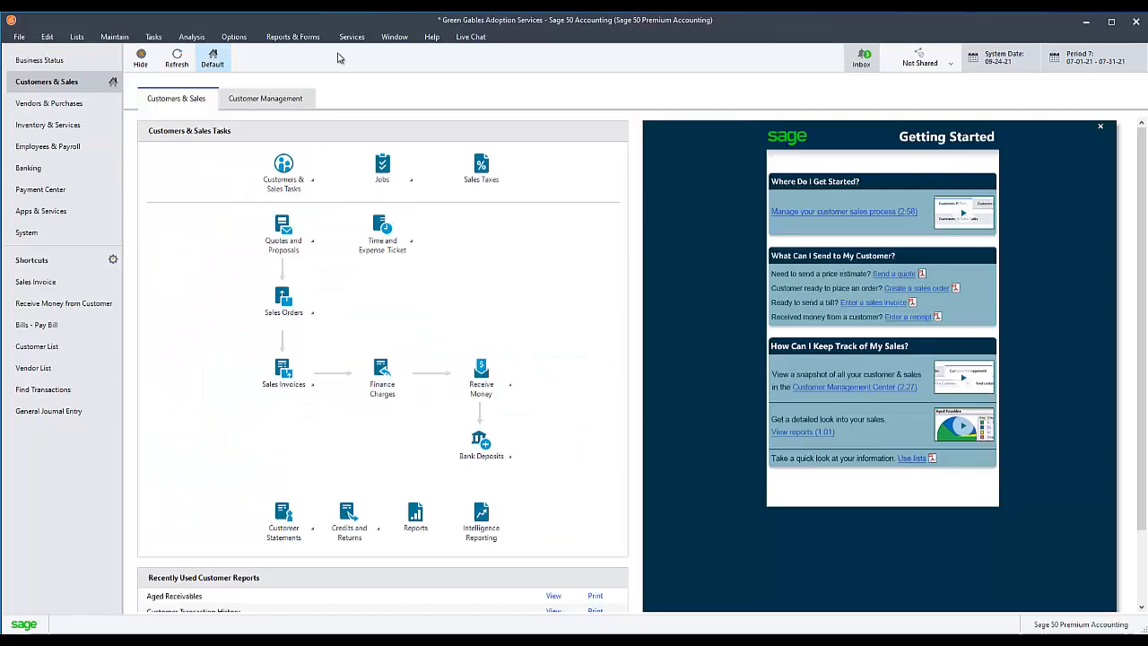
# - Check the Reports & Forms categories for the reopened Green Gables company
pyautogui.click(292, 37)
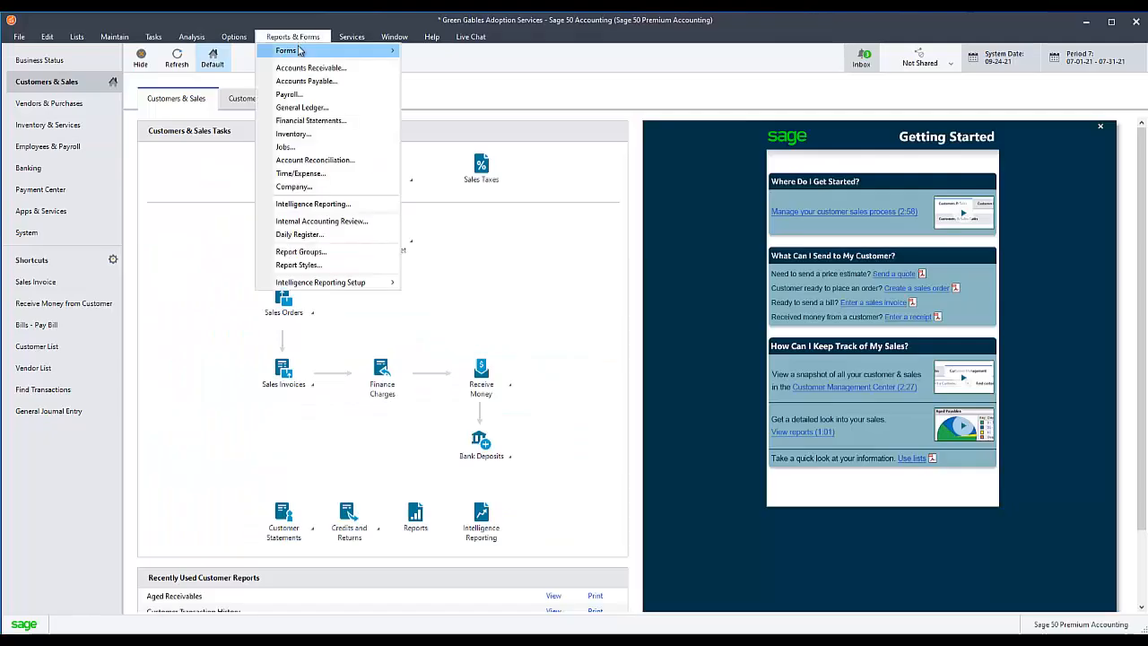
pyautogui.click(311, 121)
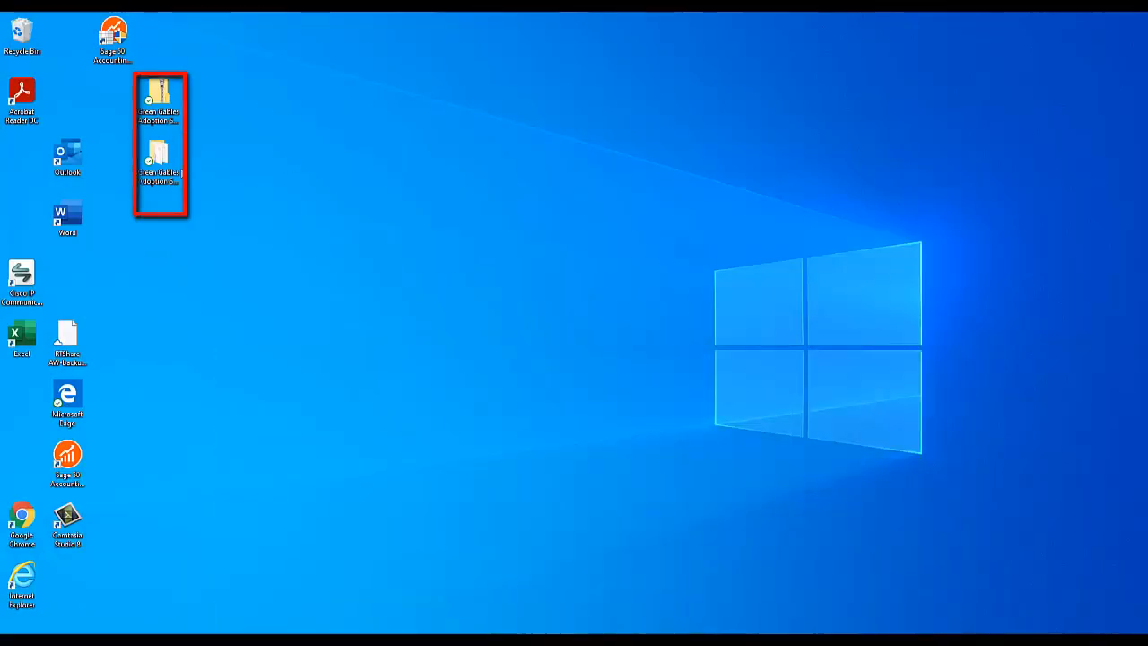
# - Delete the extracted Green Gables folder and the zip copy from the desktop
pyautogui.rightClick(159, 168)
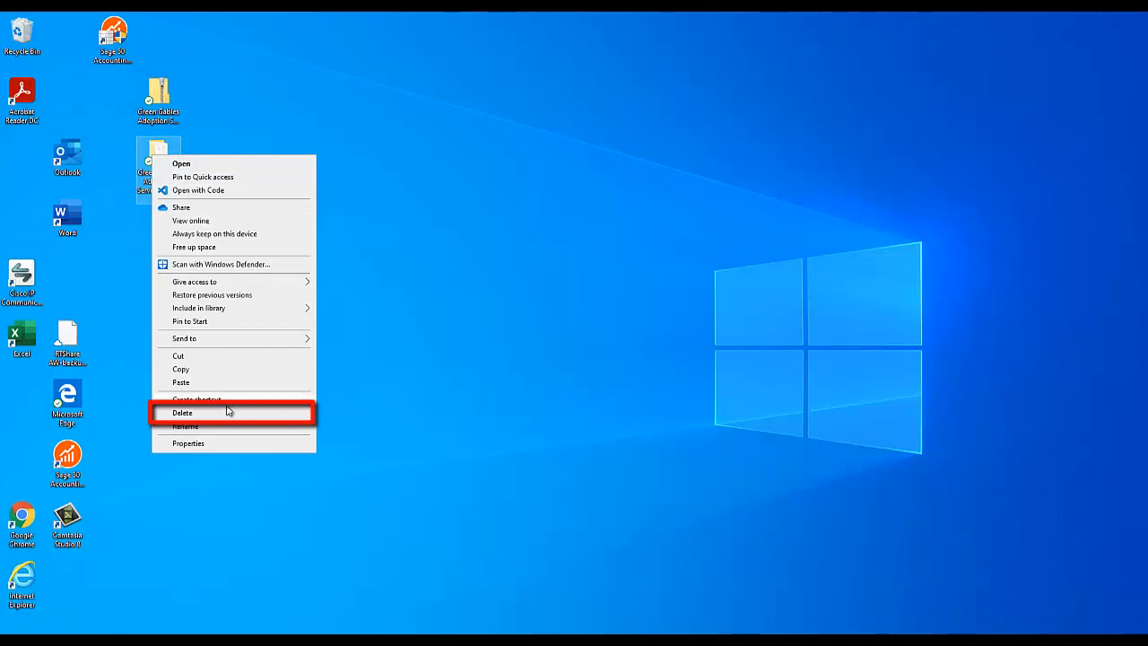
pyautogui.click(182, 413)
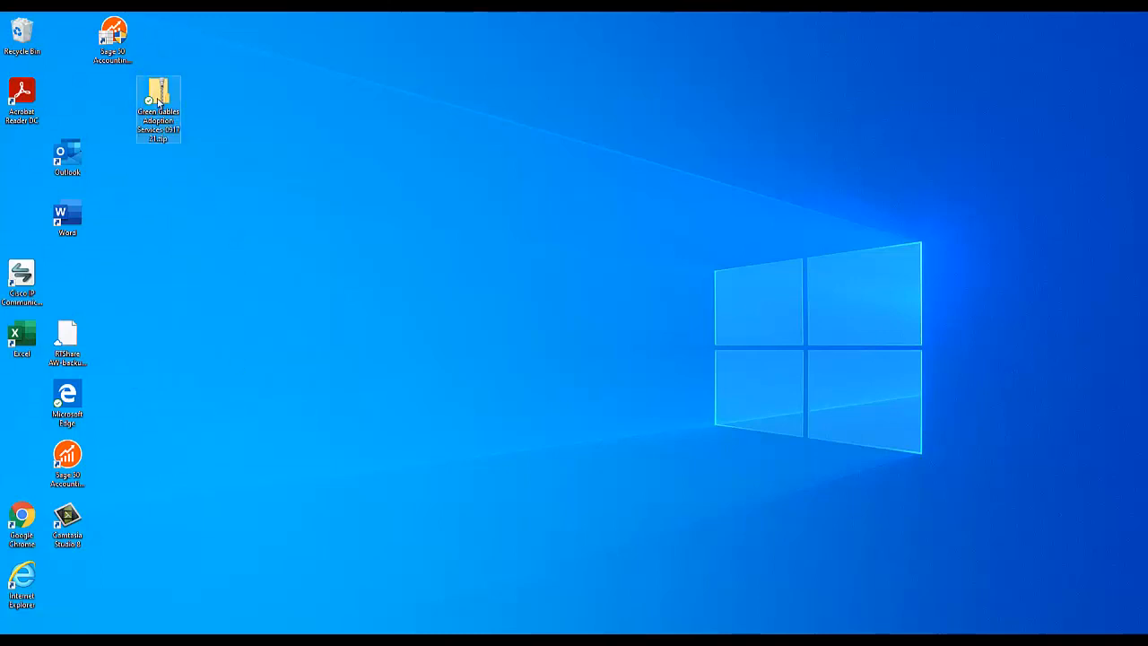
pyautogui.click(158, 105)
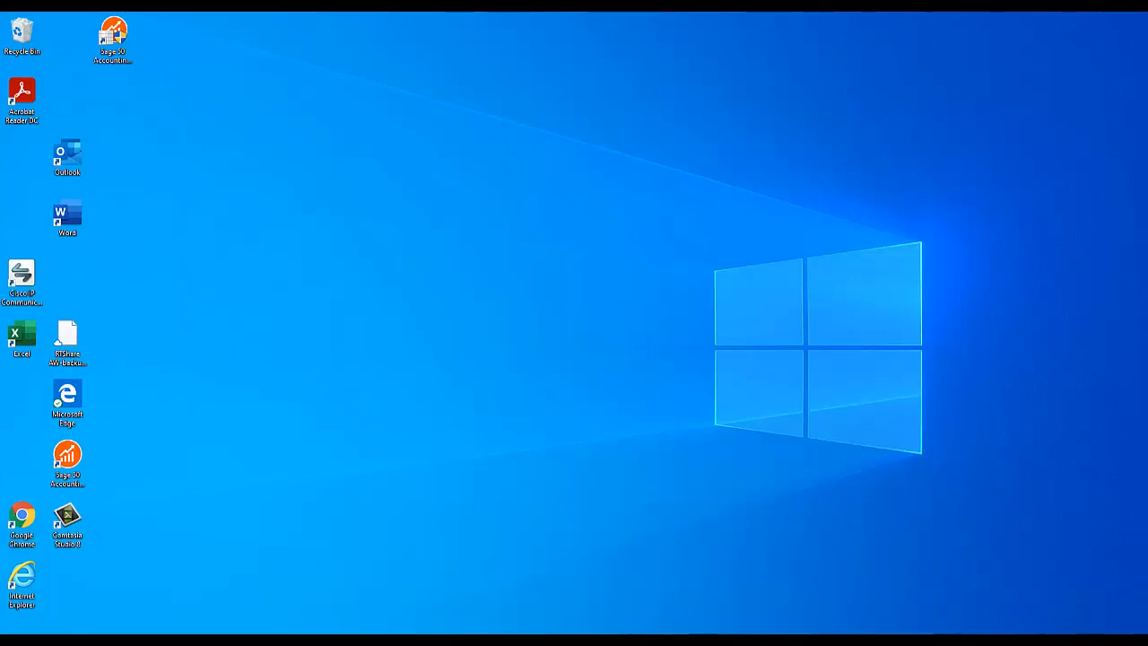